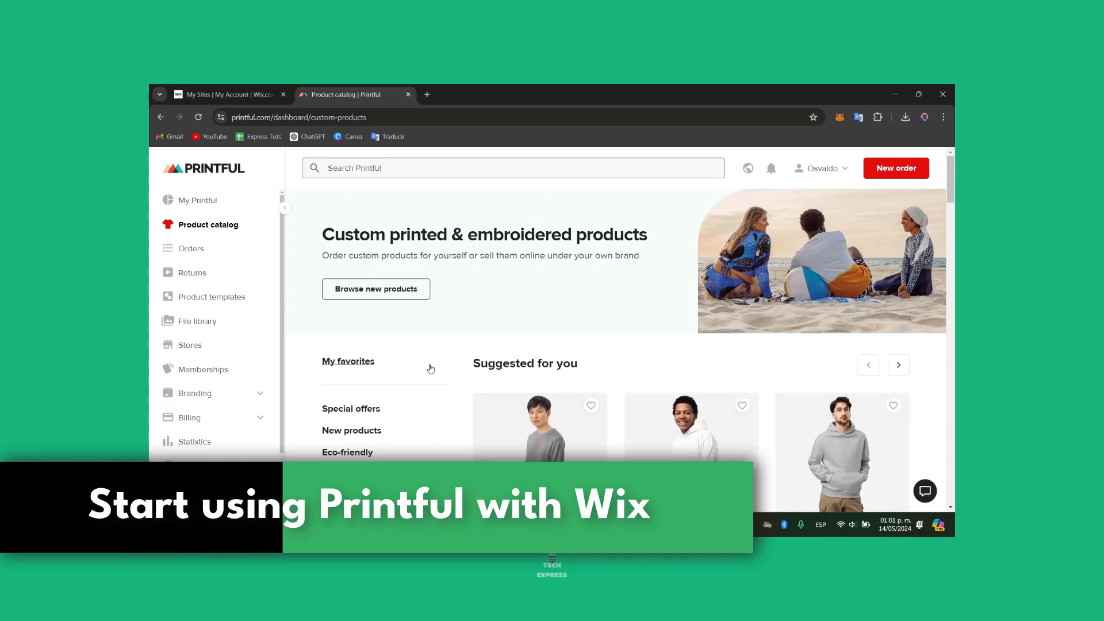
Step: Reload the Wix sites list, select My Site 2 for editing, and return to Printful's catalog
{"action": "left_click", "coordinate": [225, 94]}
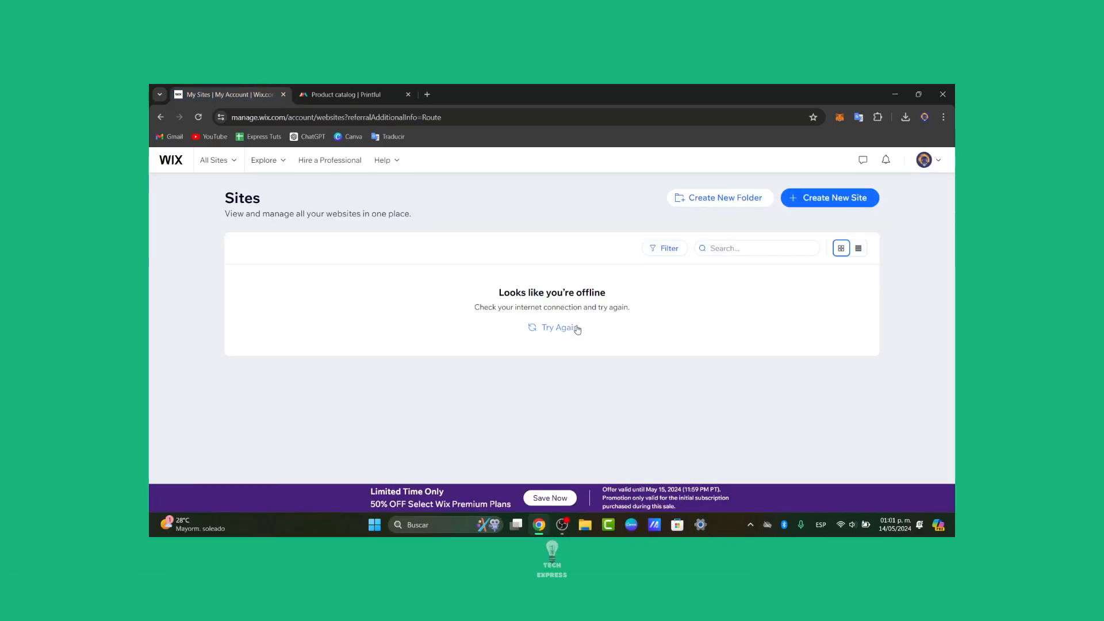
{"action": "left_click", "coordinate": [557, 327]}
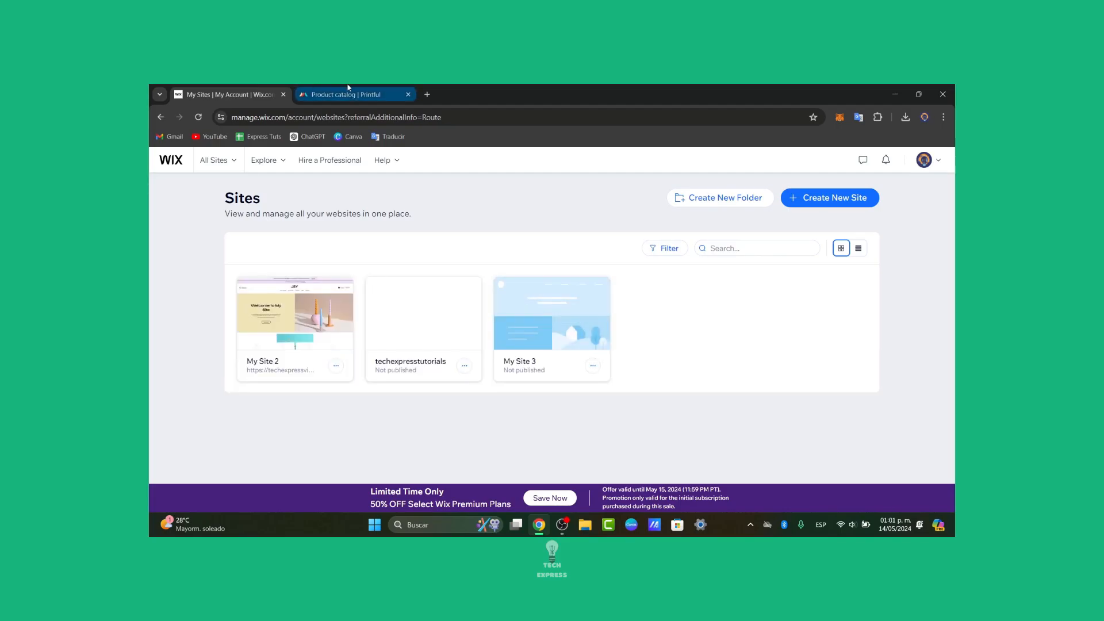
{"action": "left_click", "coordinate": [349, 94]}
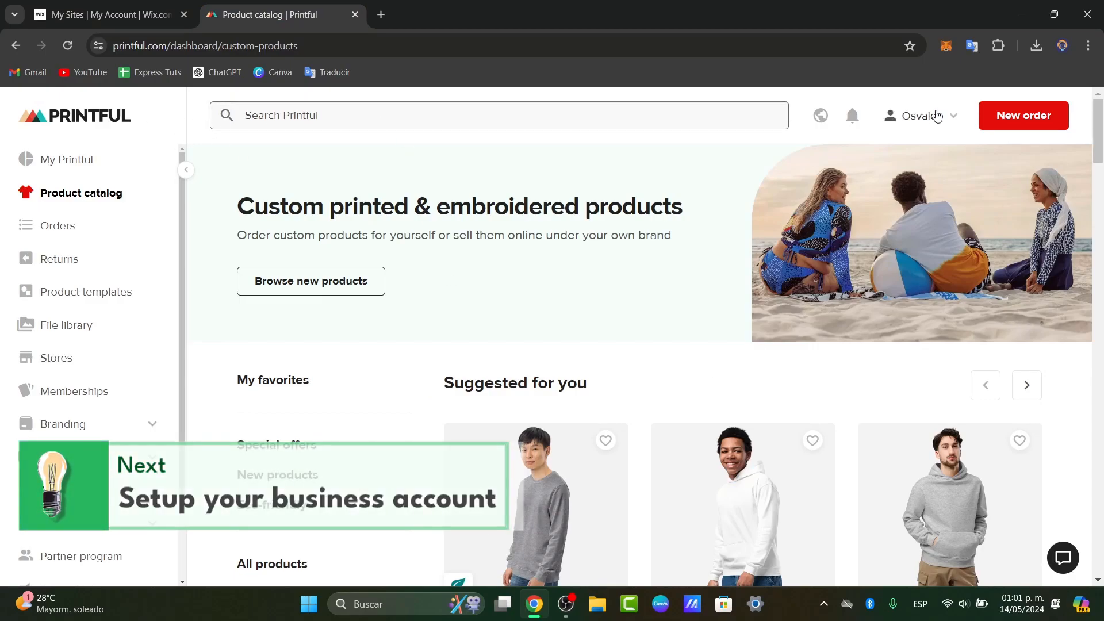
{"action": "left_click", "coordinate": [922, 116]}
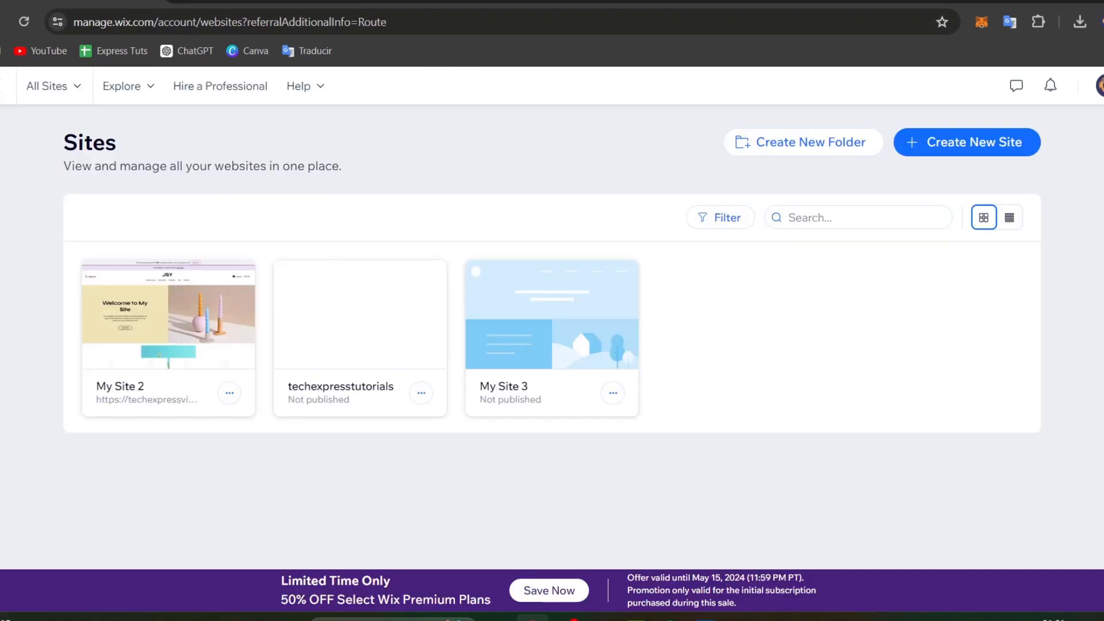
{"action": "mouse_move", "coordinate": [359, 338]}
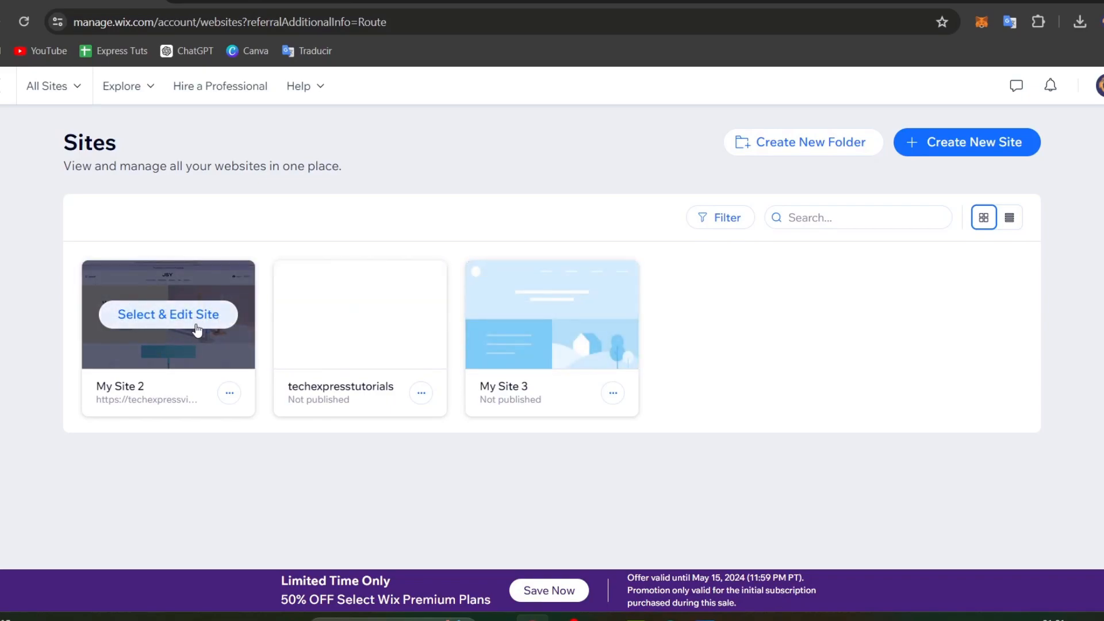
{"action": "left_click", "coordinate": [168, 314]}
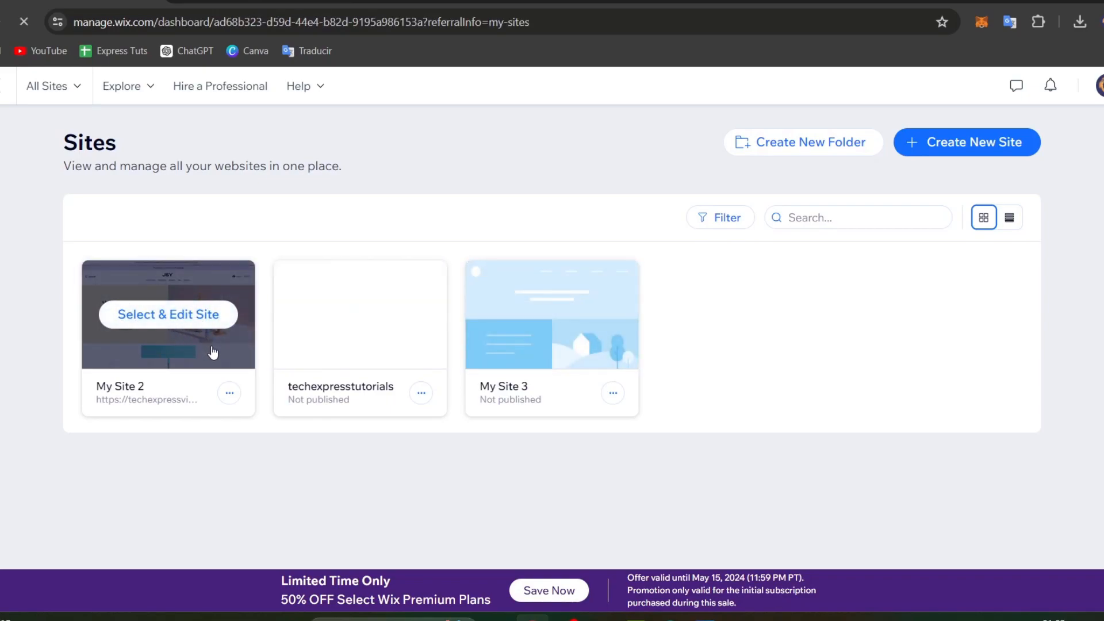
{"action": "left_click", "coordinate": [167, 314]}
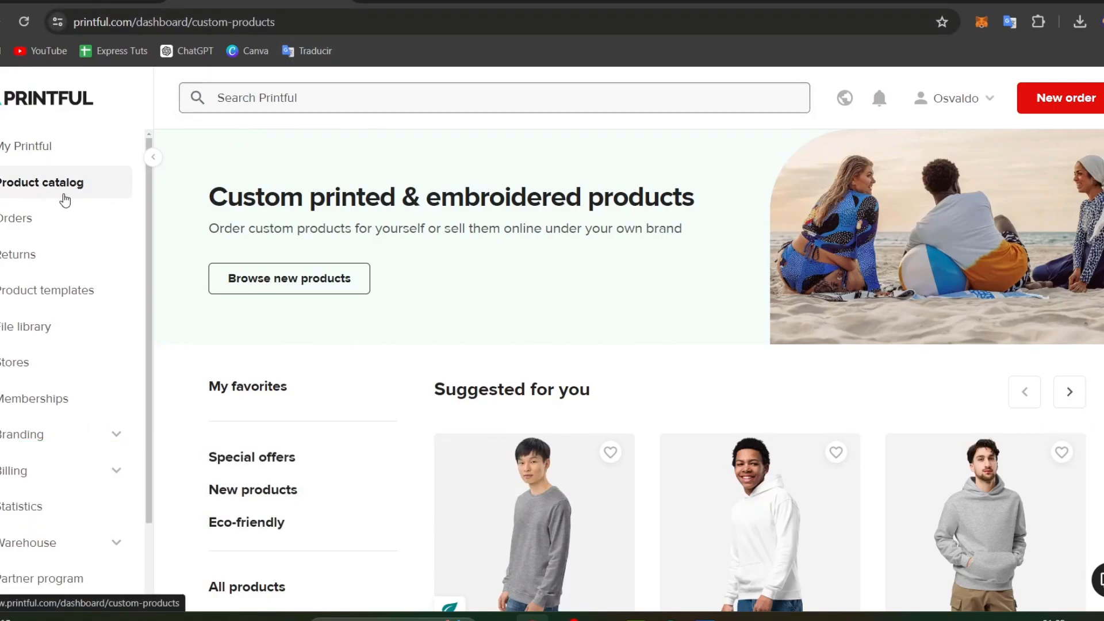
Step: Create a product template for the Youth Heavy Blend Hoodie in navy, size M
{"action": "scroll", "scroll_direction": "down", "scroll_amount": 3}
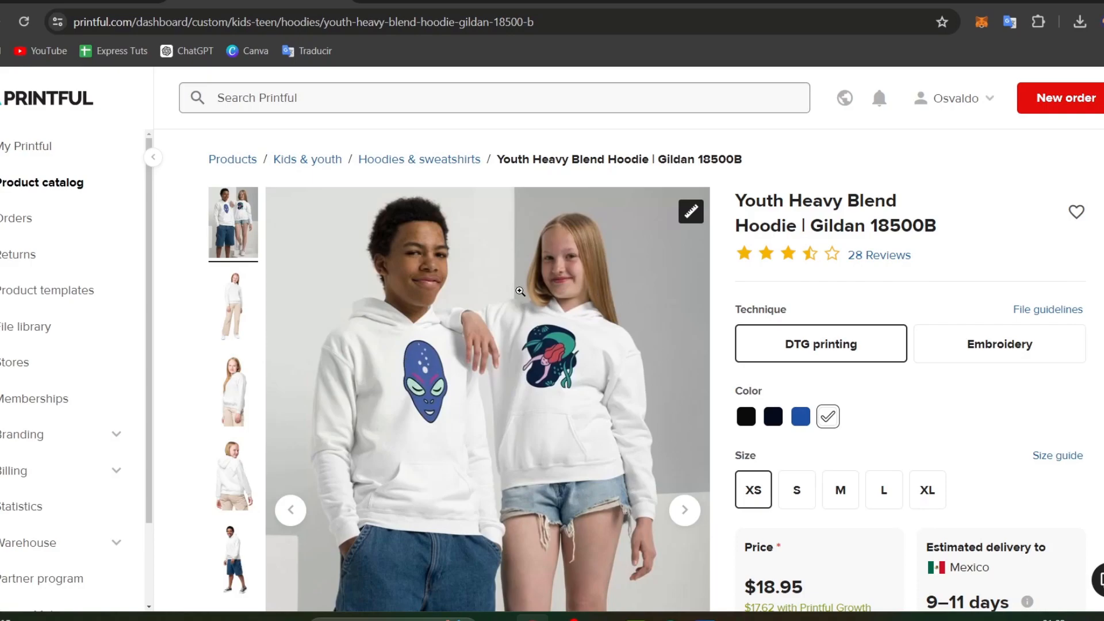
{"action": "mouse_move", "coordinate": [506, 412]}
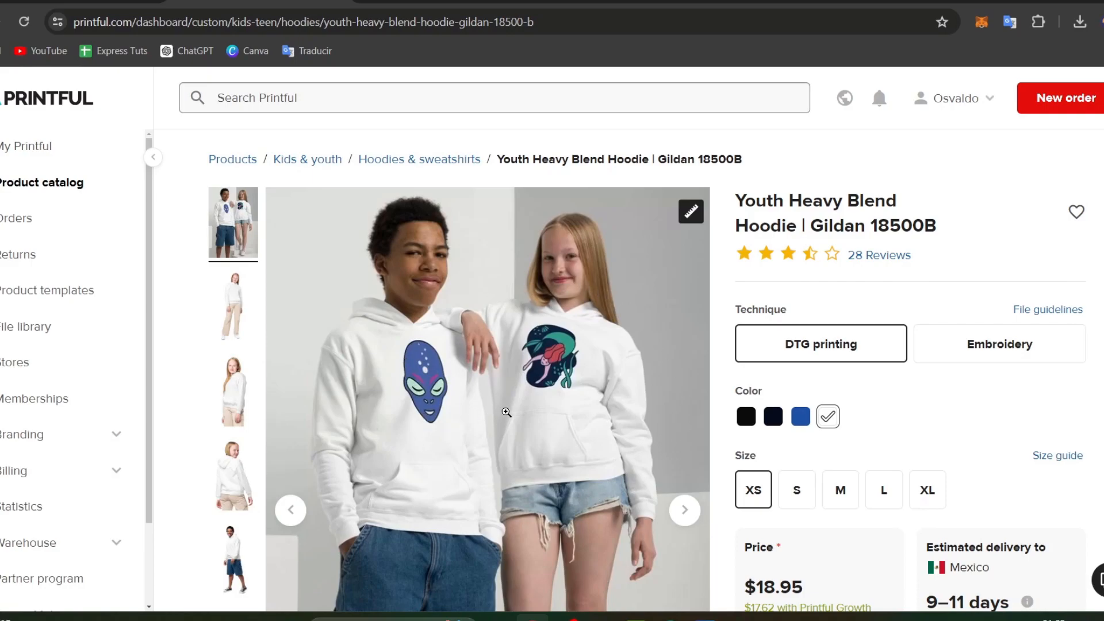
{"action": "mouse_move", "coordinate": [255, 313]}
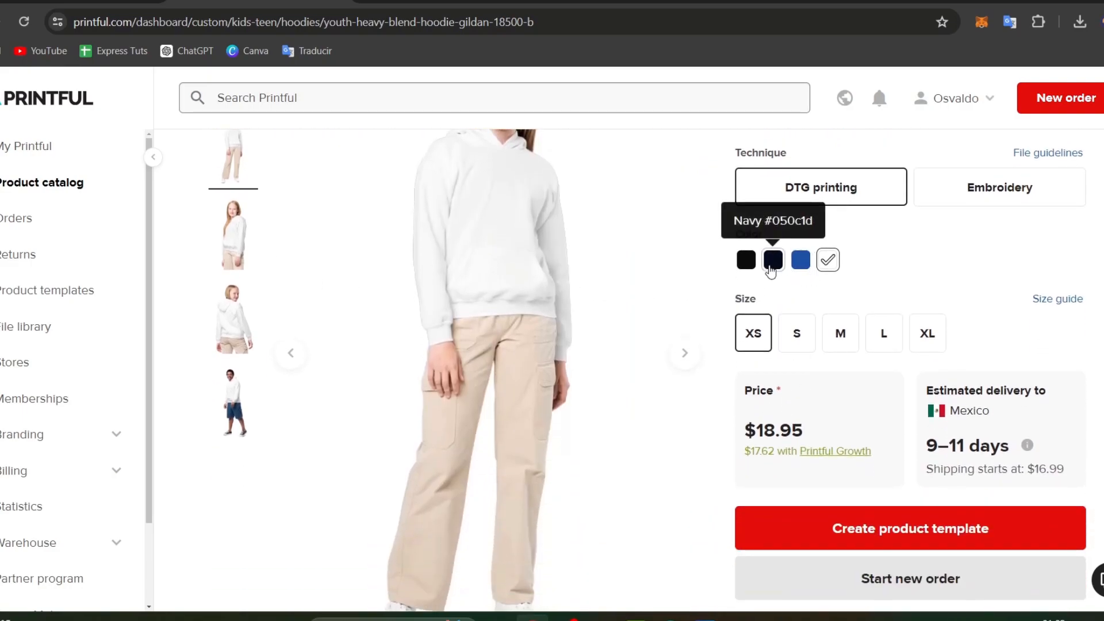
{"action": "left_click", "coordinate": [772, 259]}
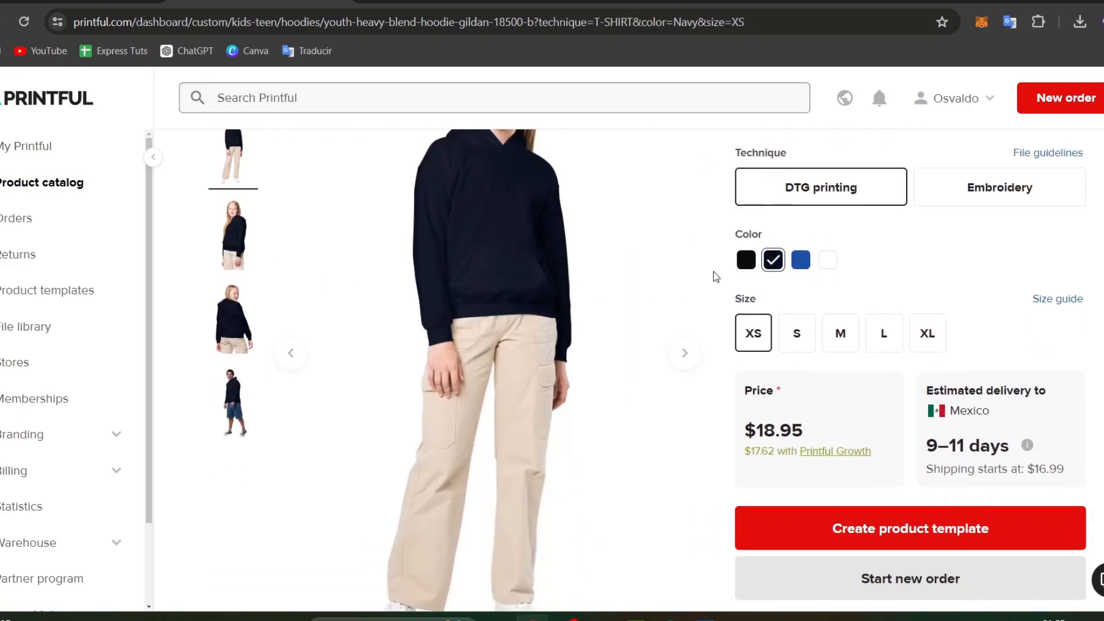
{"action": "left_click", "coordinate": [796, 333]}
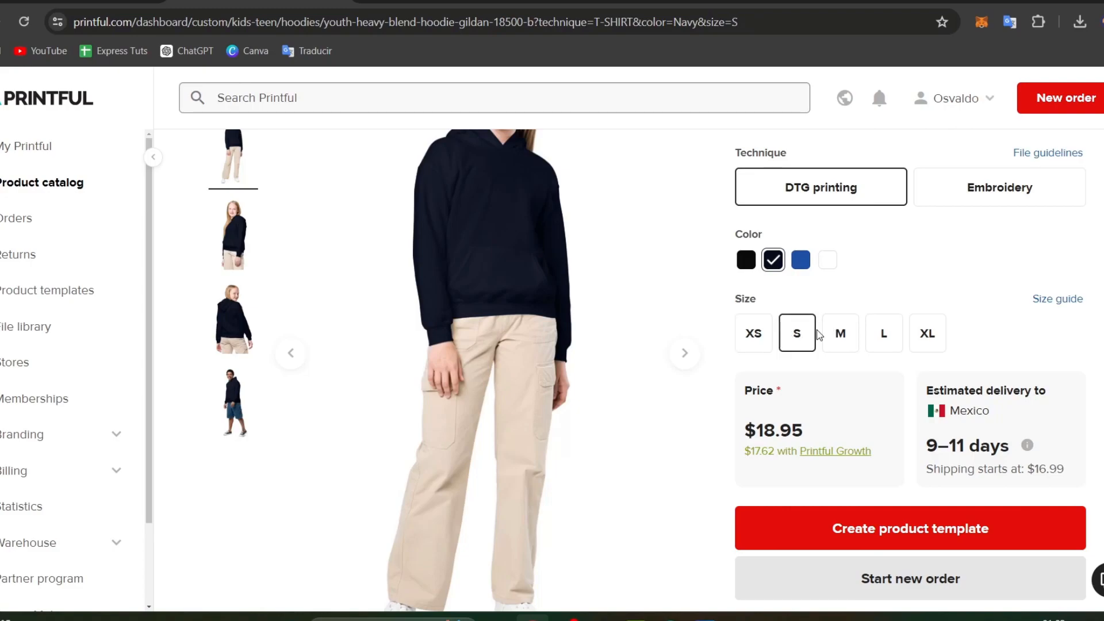
{"action": "left_click", "coordinate": [840, 333]}
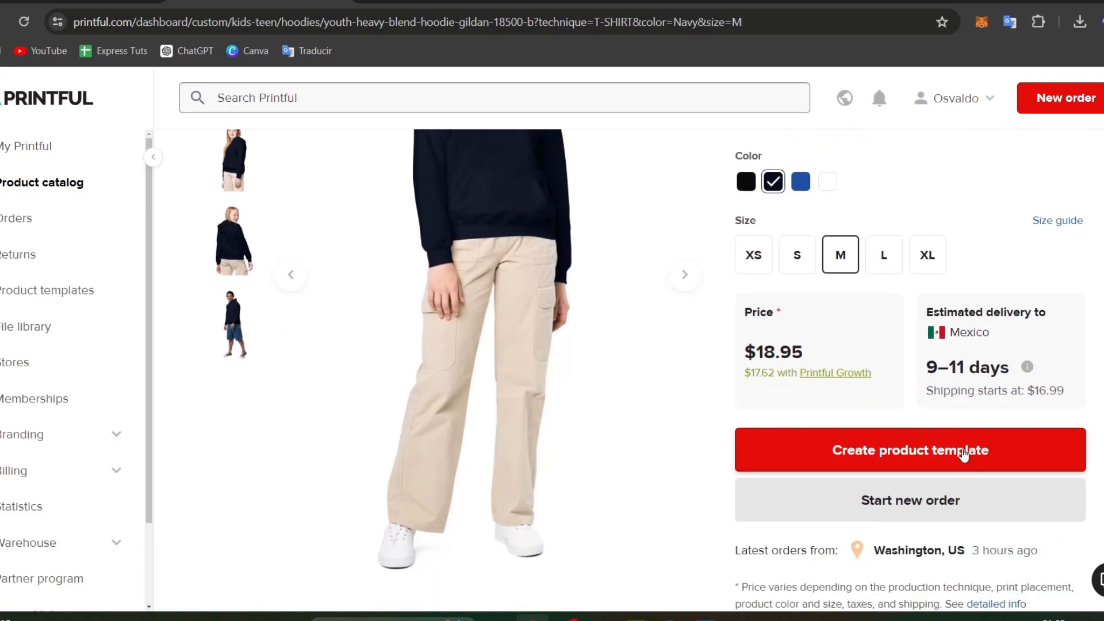
{"action": "mouse_move", "coordinate": [56, 204]}
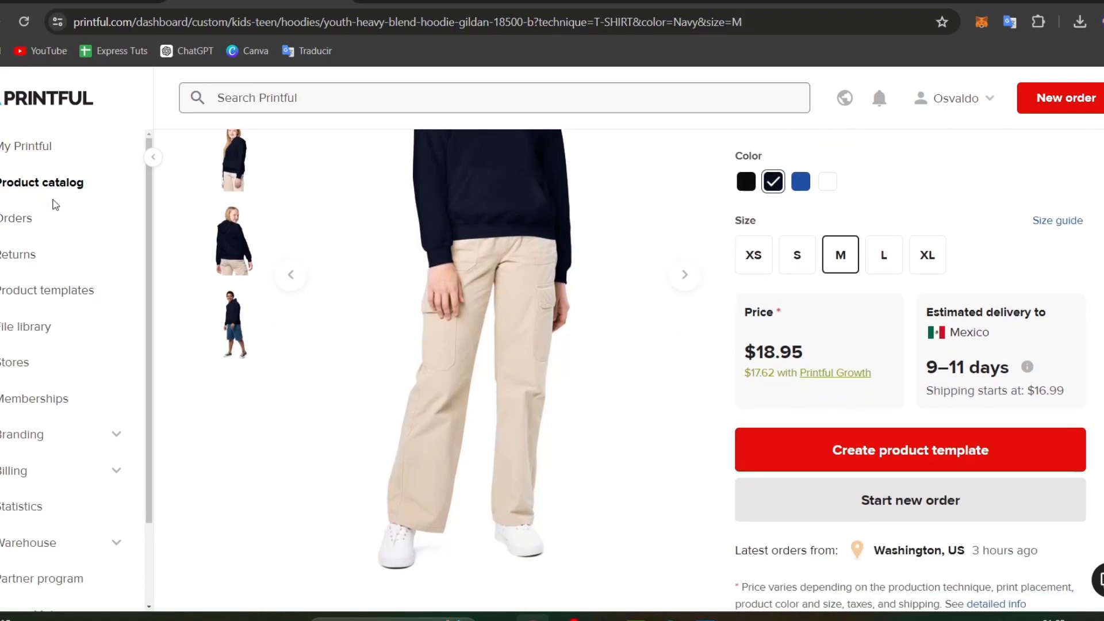
{"action": "mouse_move", "coordinate": [943, 454]}
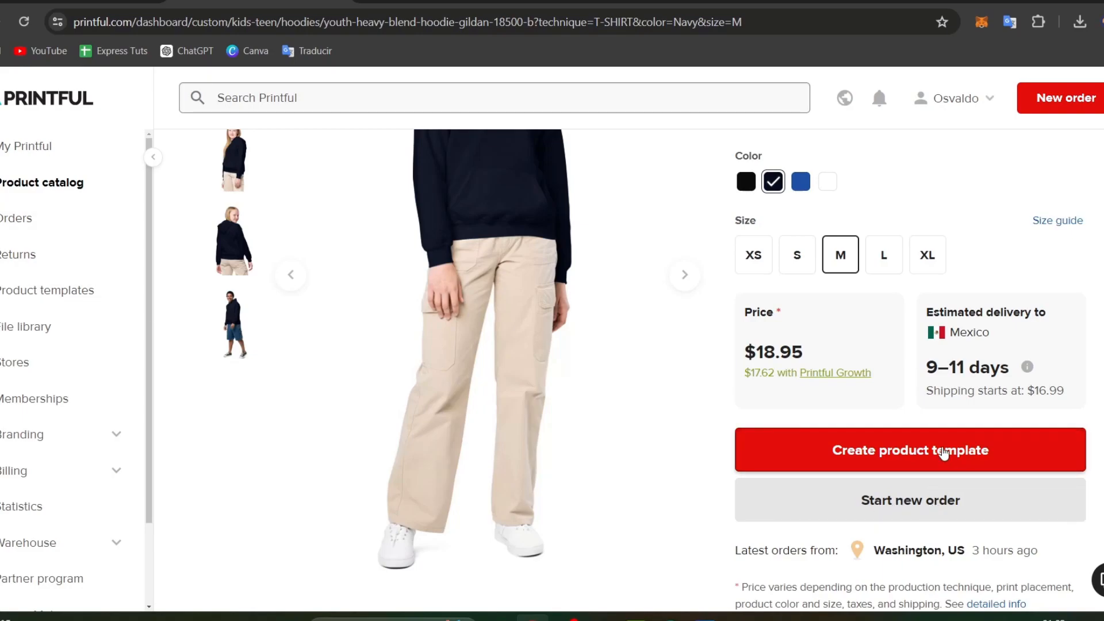
{"action": "left_click", "coordinate": [909, 449]}
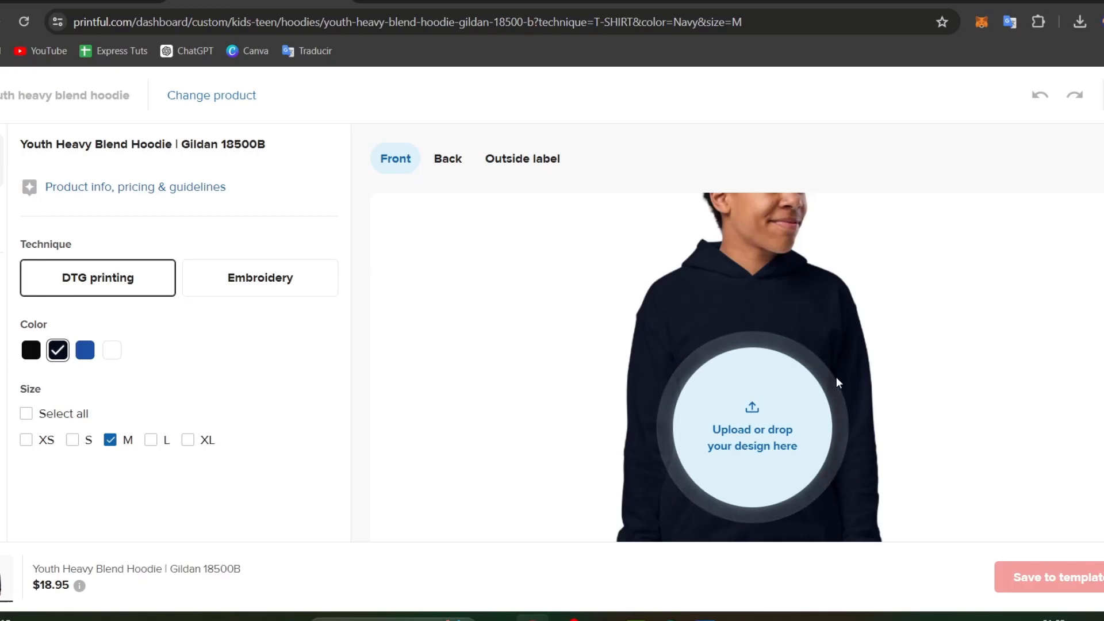
Step: Keep DTG printing and upload the steppify design to the hoodie front
{"action": "left_click", "coordinate": [752, 430]}
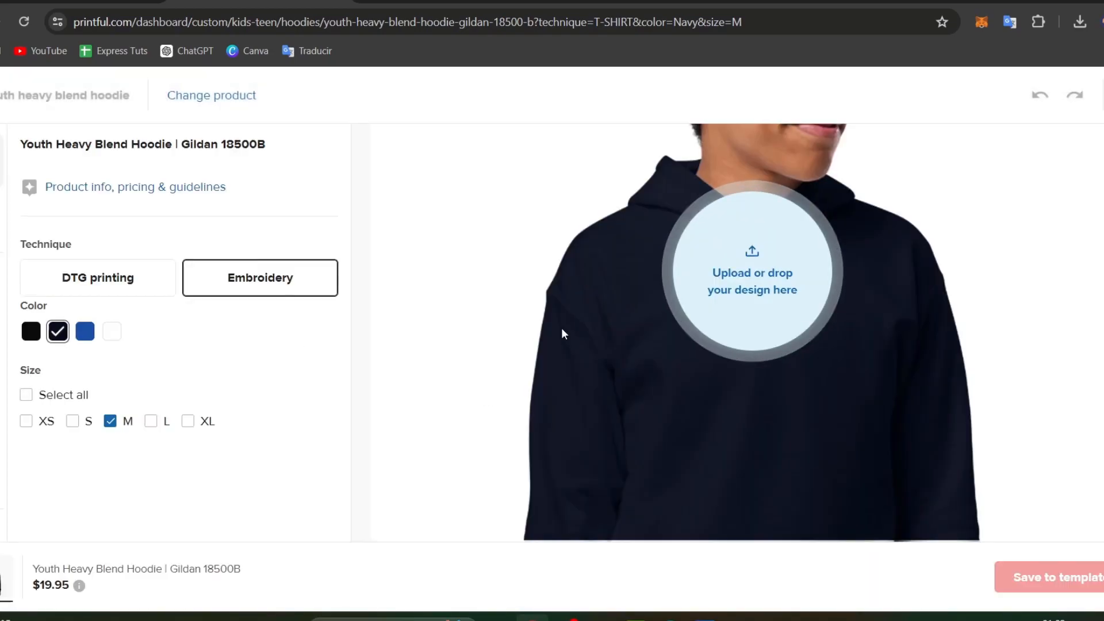
{"action": "left_click", "coordinate": [97, 277]}
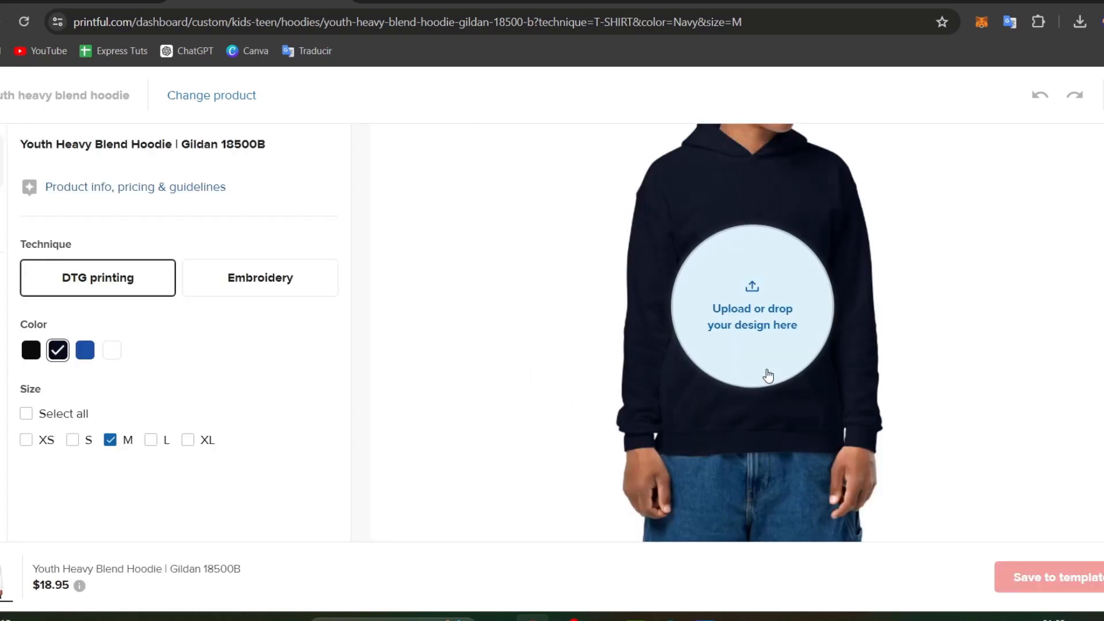
{"action": "left_click", "coordinate": [751, 308]}
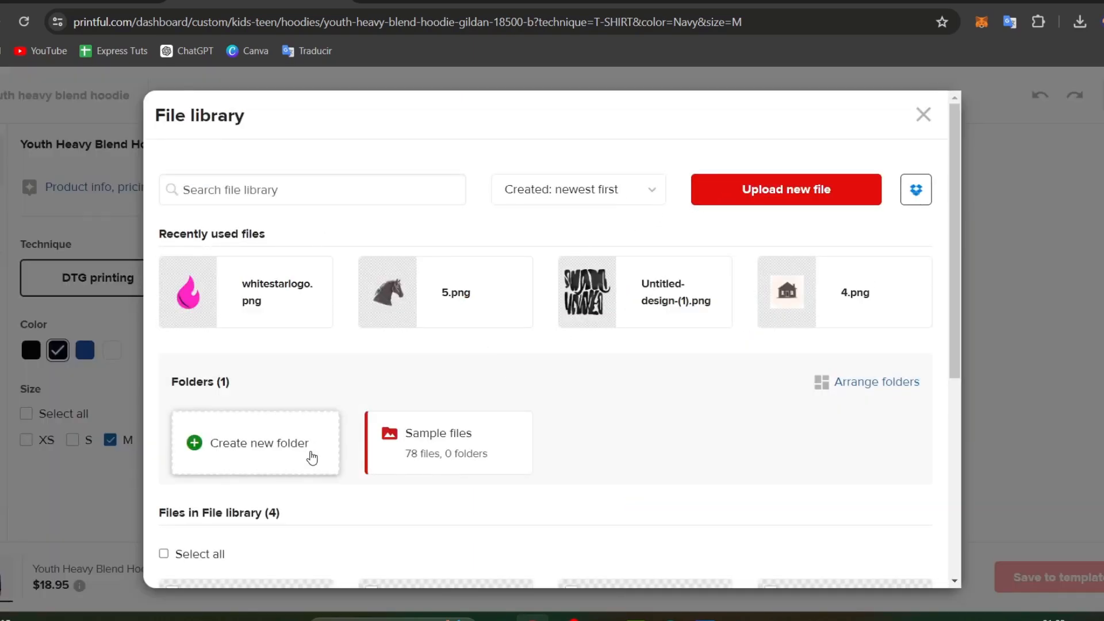
{"action": "left_click", "coordinate": [786, 188]}
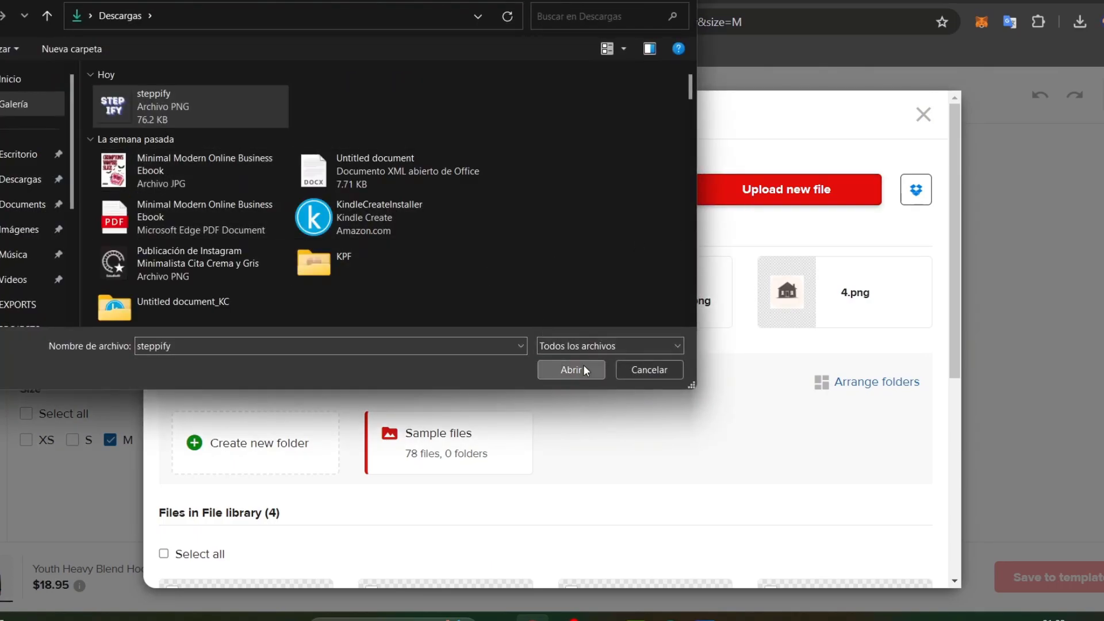
{"action": "left_click", "coordinate": [571, 369]}
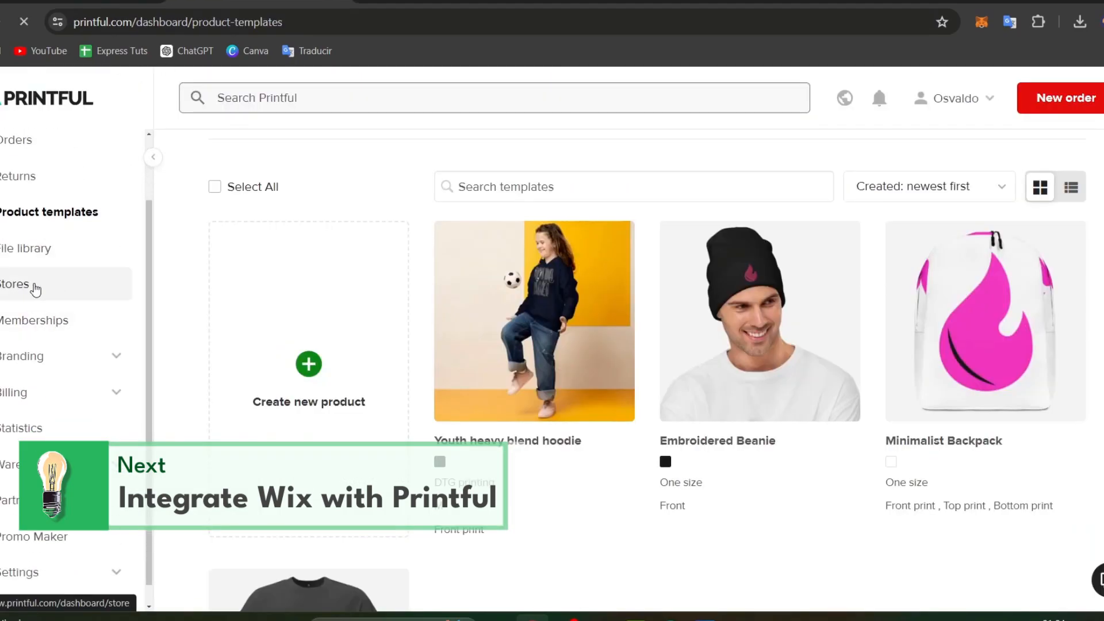
Step: From Stores, choose Wix as the platform and scroll its guide to Step 2
{"action": "left_click", "coordinate": [25, 285]}
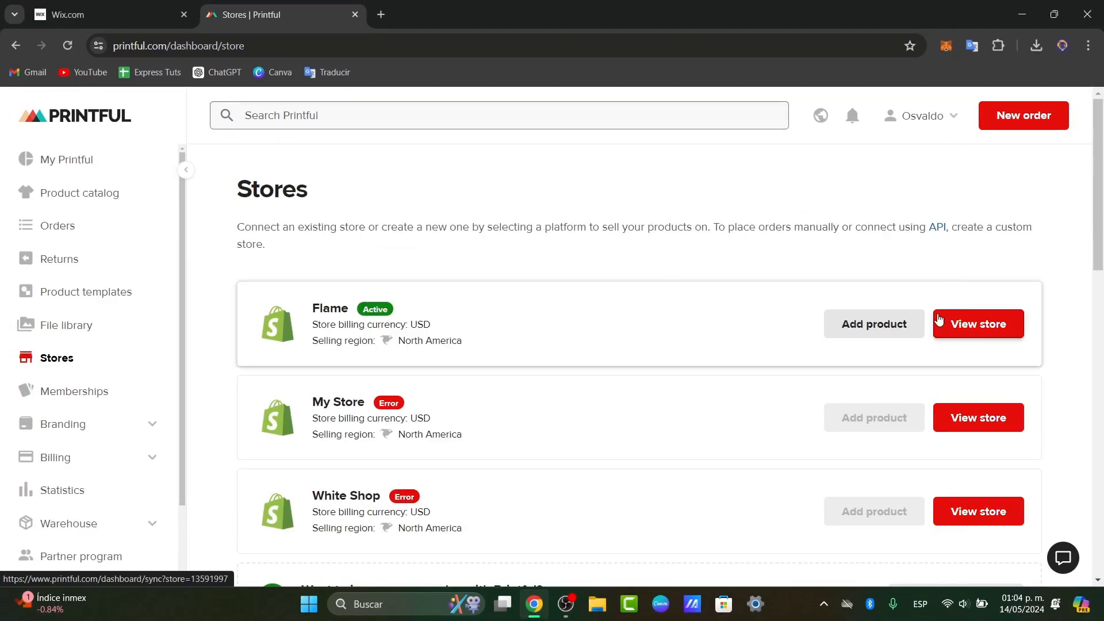
{"action": "scroll", "scroll_direction": "down", "scroll_amount": 3}
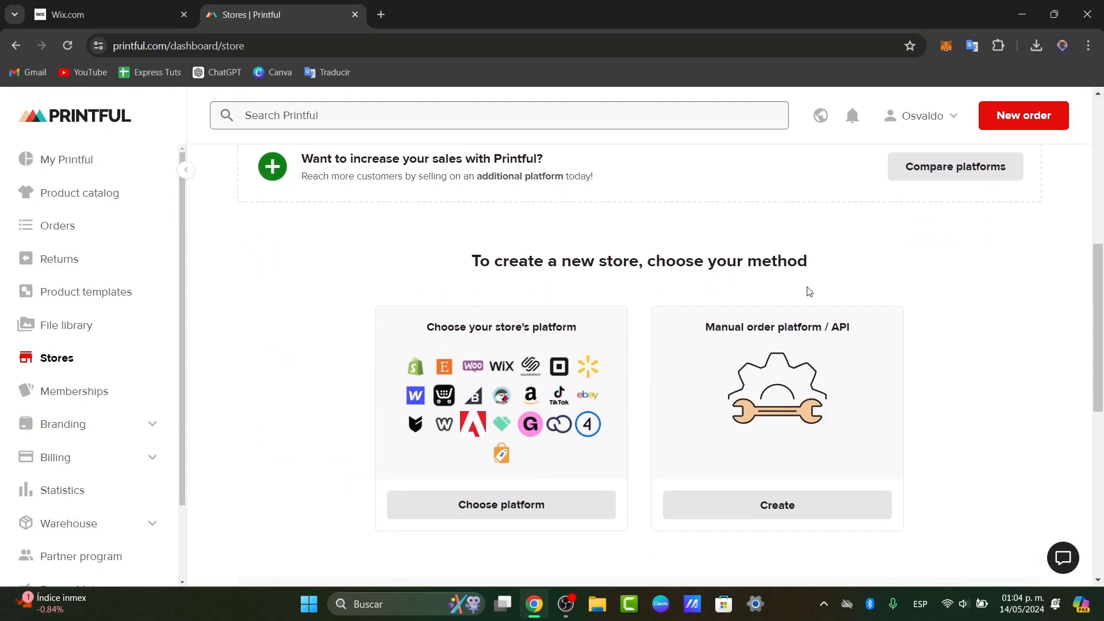
{"action": "mouse_move", "coordinate": [556, 483]}
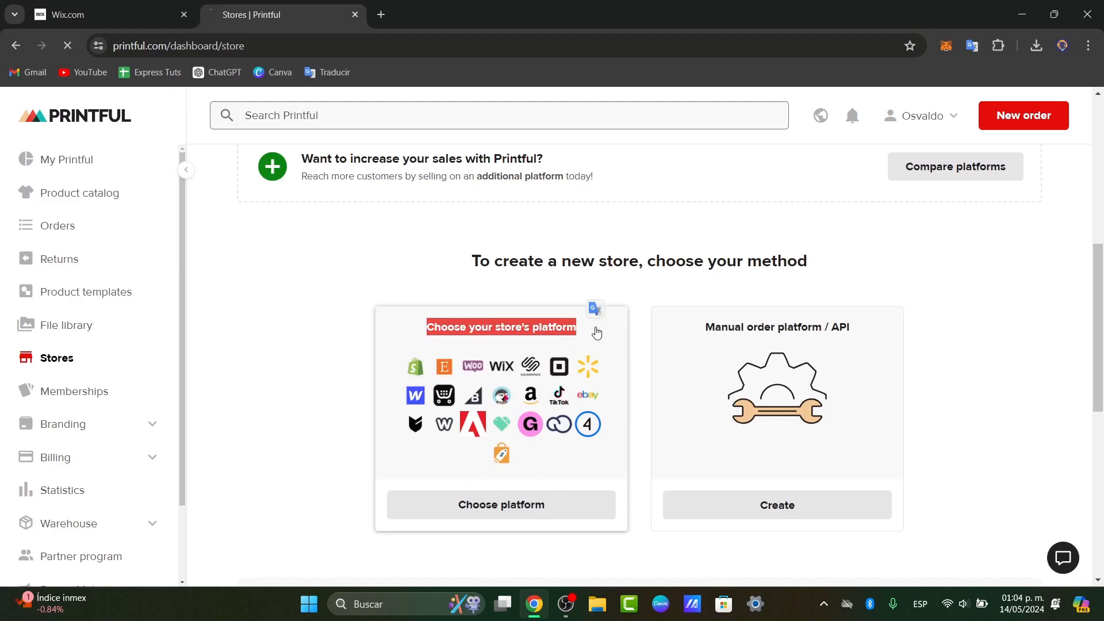
{"action": "left_click", "coordinate": [501, 509]}
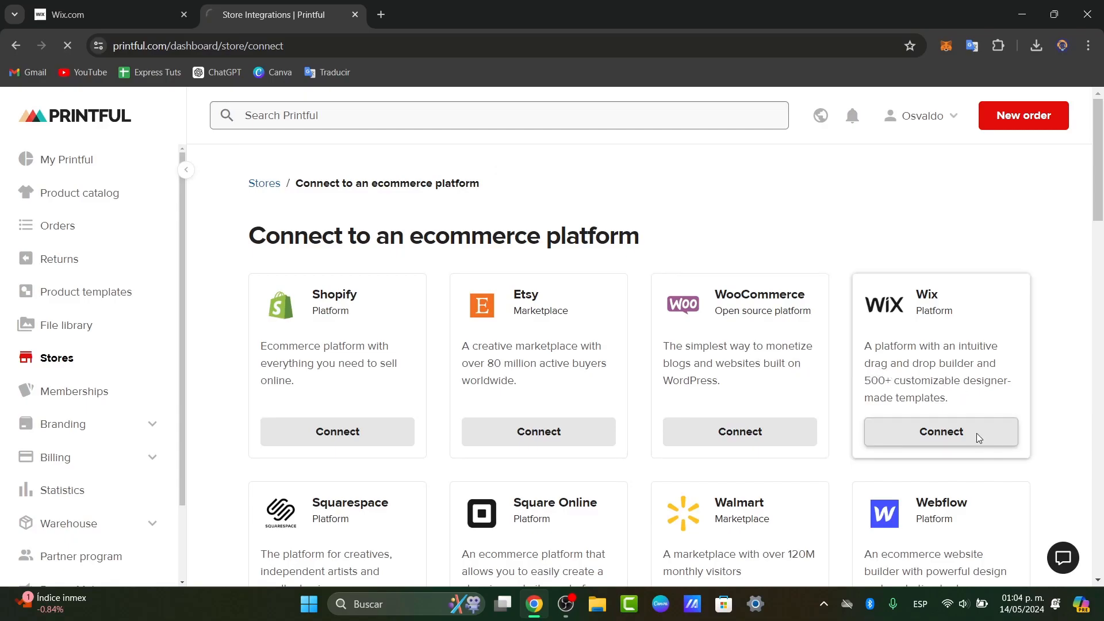
{"action": "left_click", "coordinate": [940, 432]}
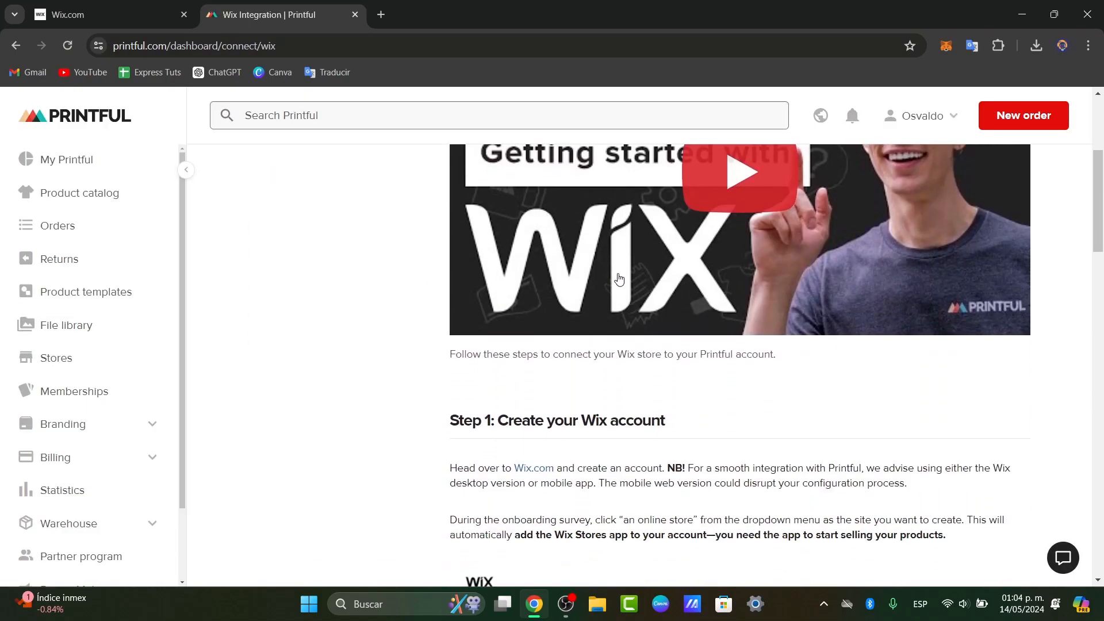
{"action": "scroll", "scroll_direction": "down", "scroll_amount": 3}
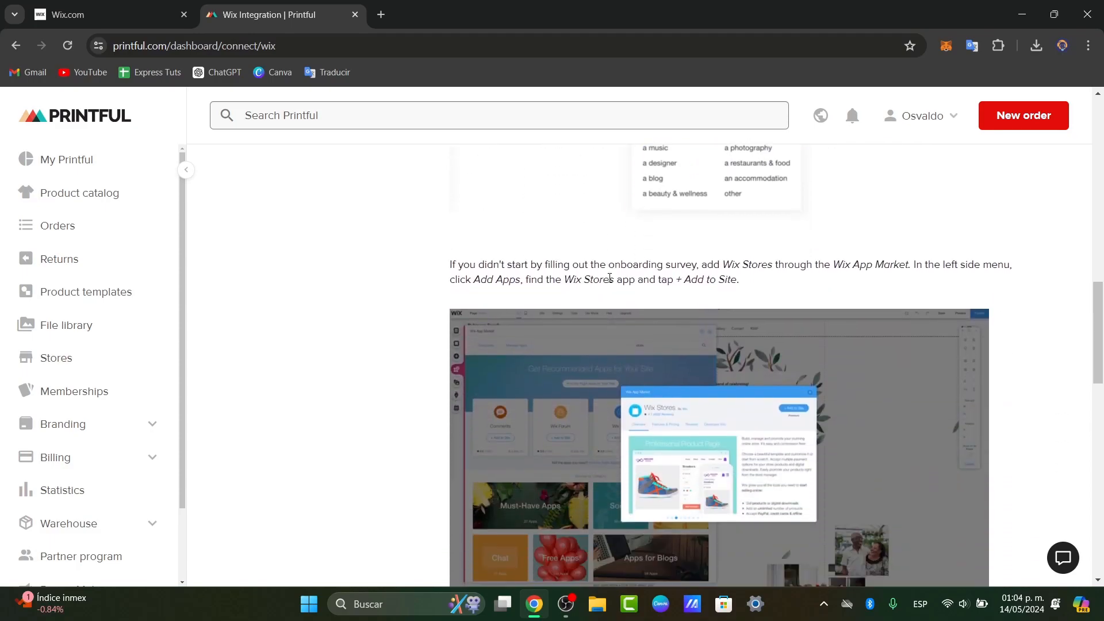
{"action": "scroll", "scroll_direction": "down", "scroll_amount": 3}
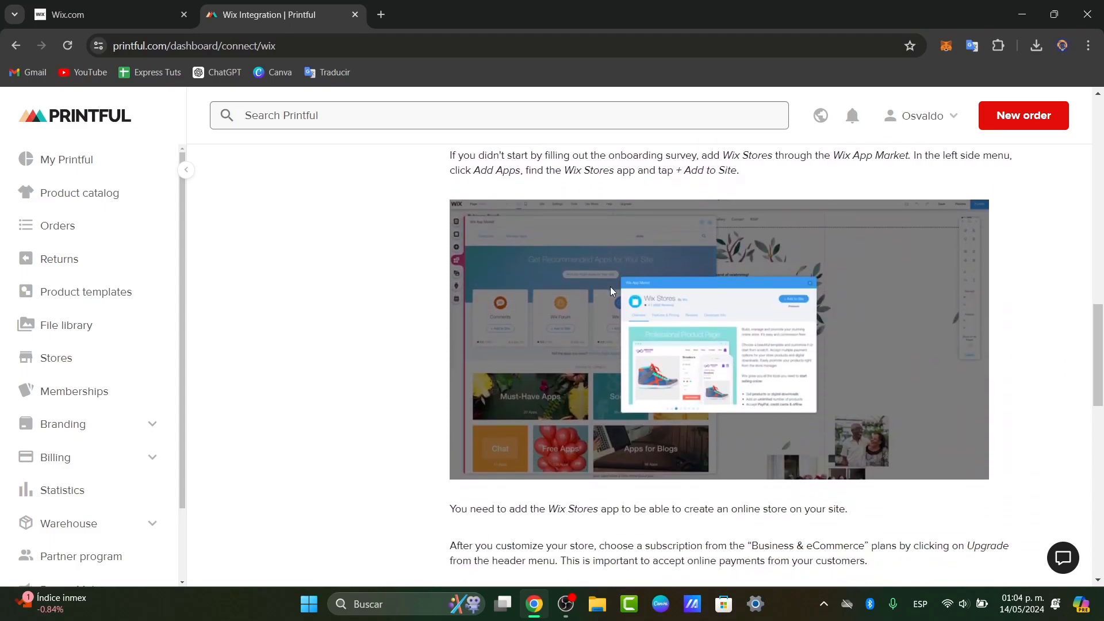
{"action": "scroll", "scroll_direction": "down", "scroll_amount": 3}
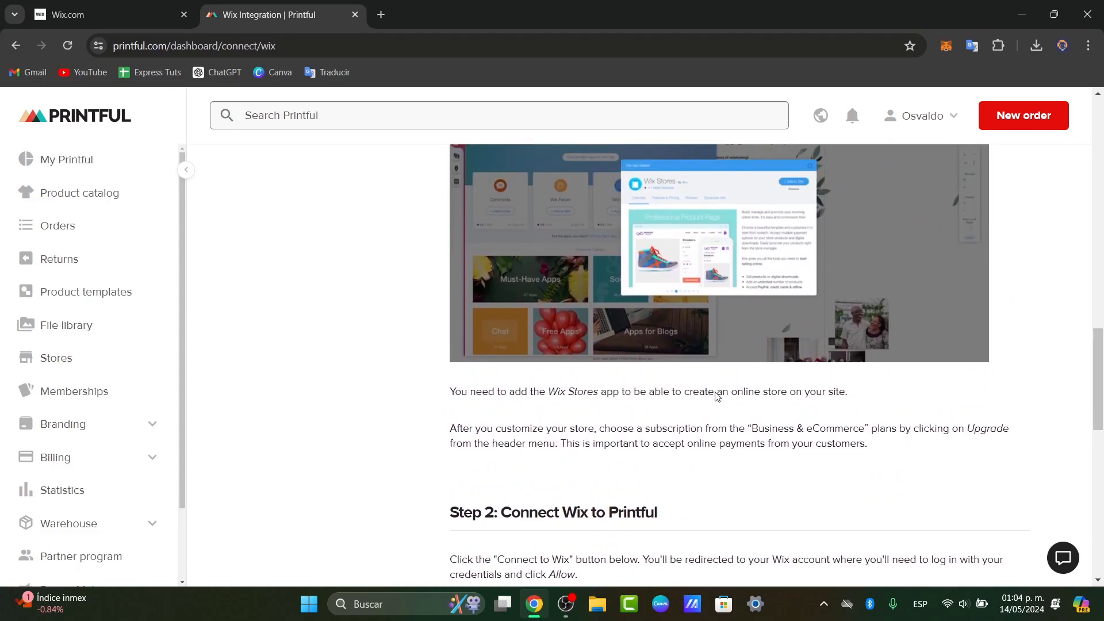
{"action": "scroll", "scroll_direction": "down", "scroll_amount": 3}
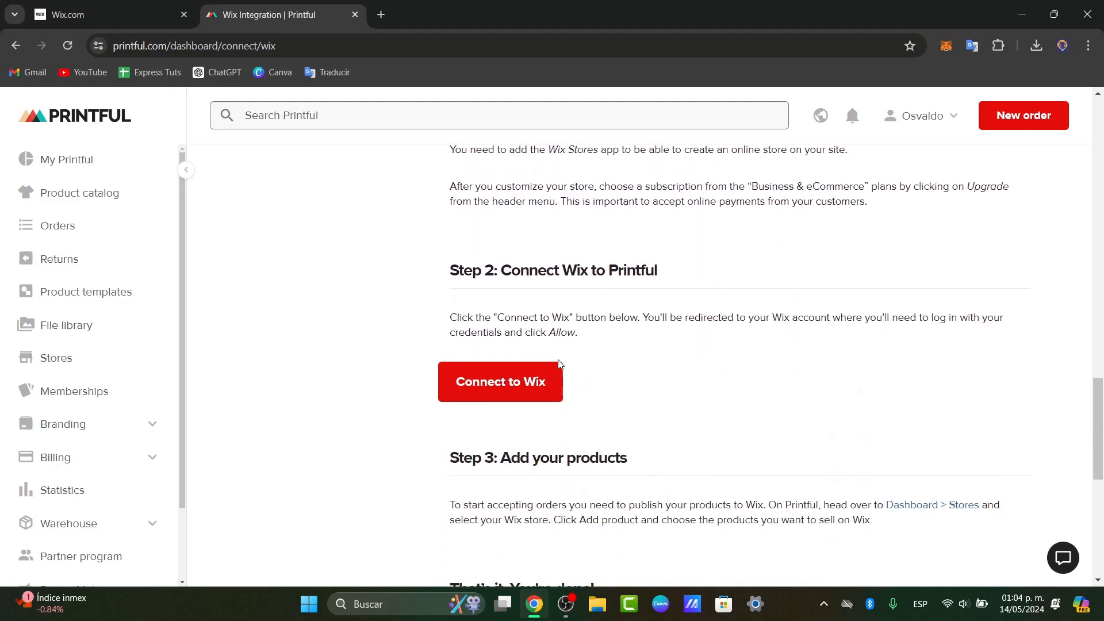
Step: Connect to Wix, select My Site 2, and agree to add Printful: Print on Demand
{"action": "left_click", "coordinate": [500, 381]}
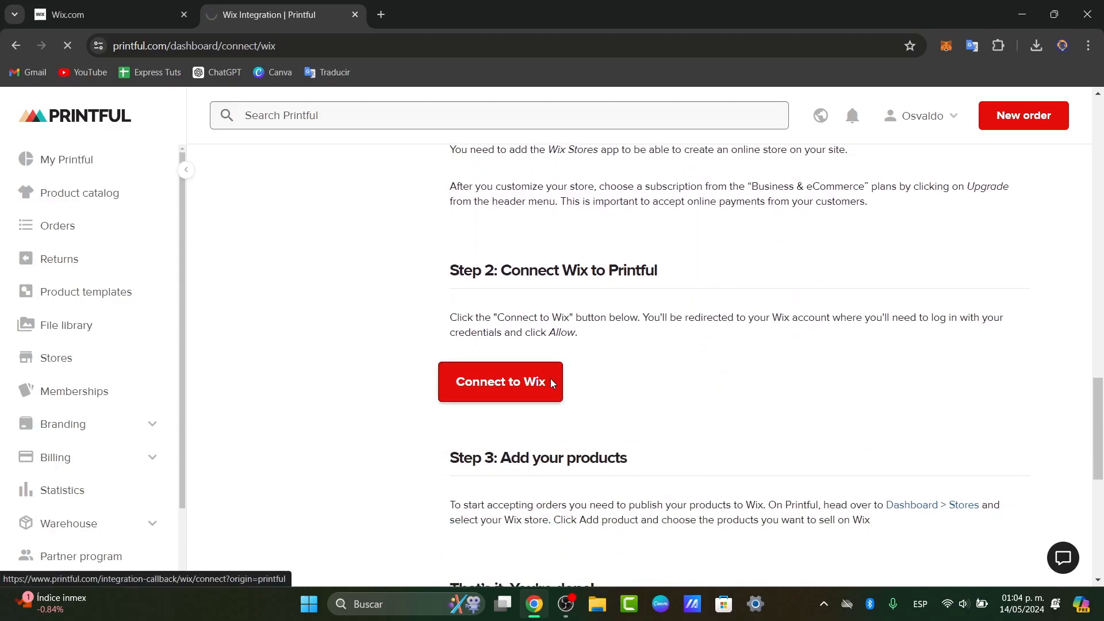
{"action": "left_click", "coordinate": [500, 380]}
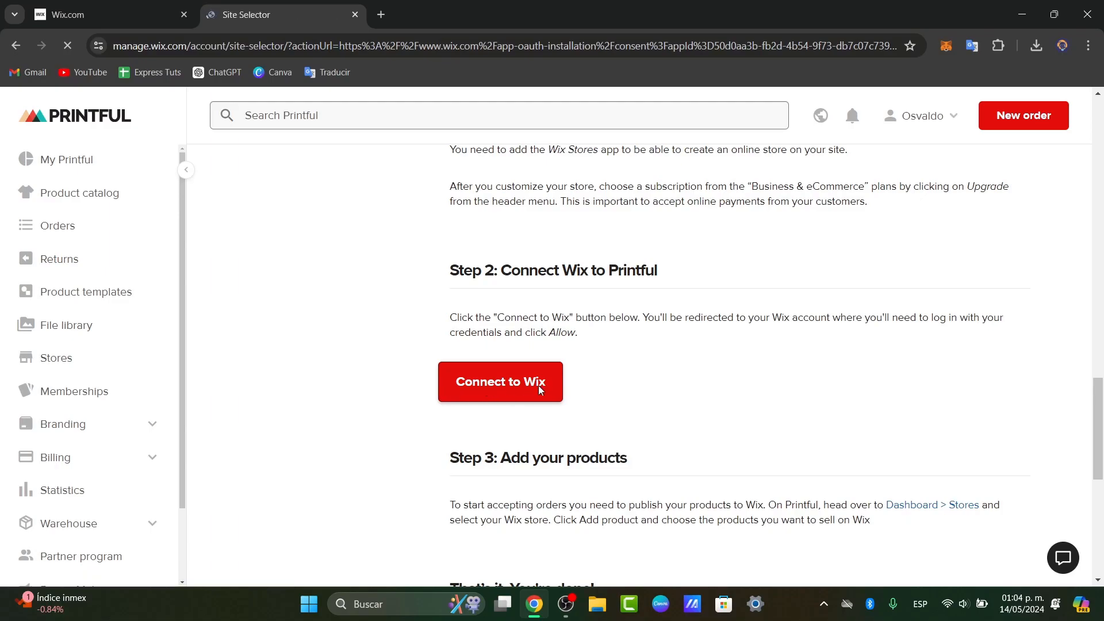
{"action": "left_click", "coordinate": [500, 381]}
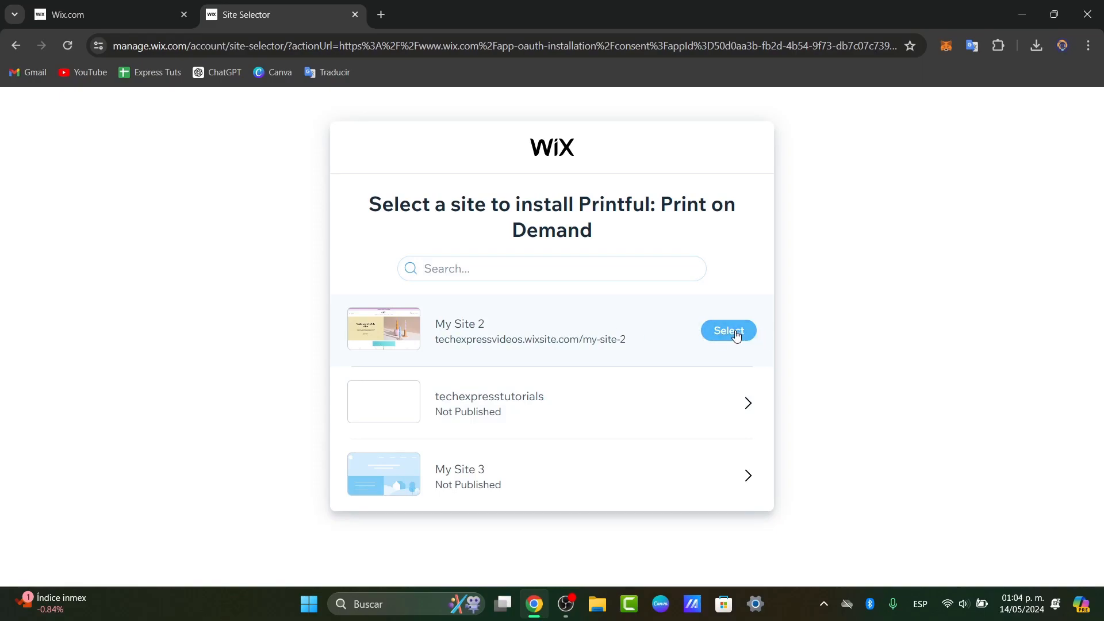
{"action": "left_click", "coordinate": [728, 331]}
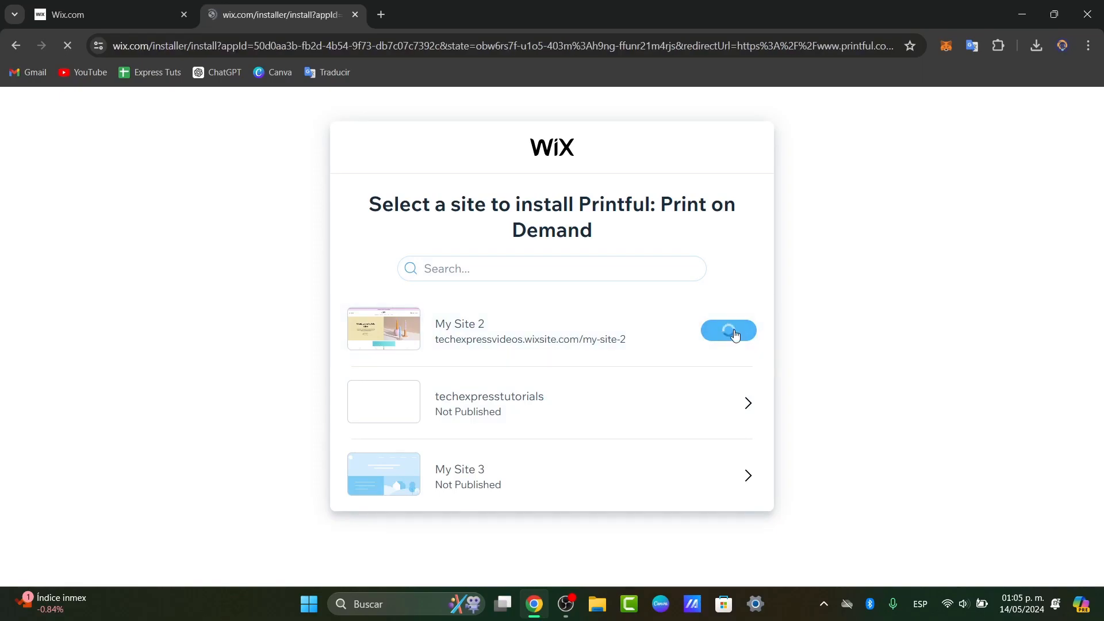
{"action": "left_click", "coordinate": [728, 331]}
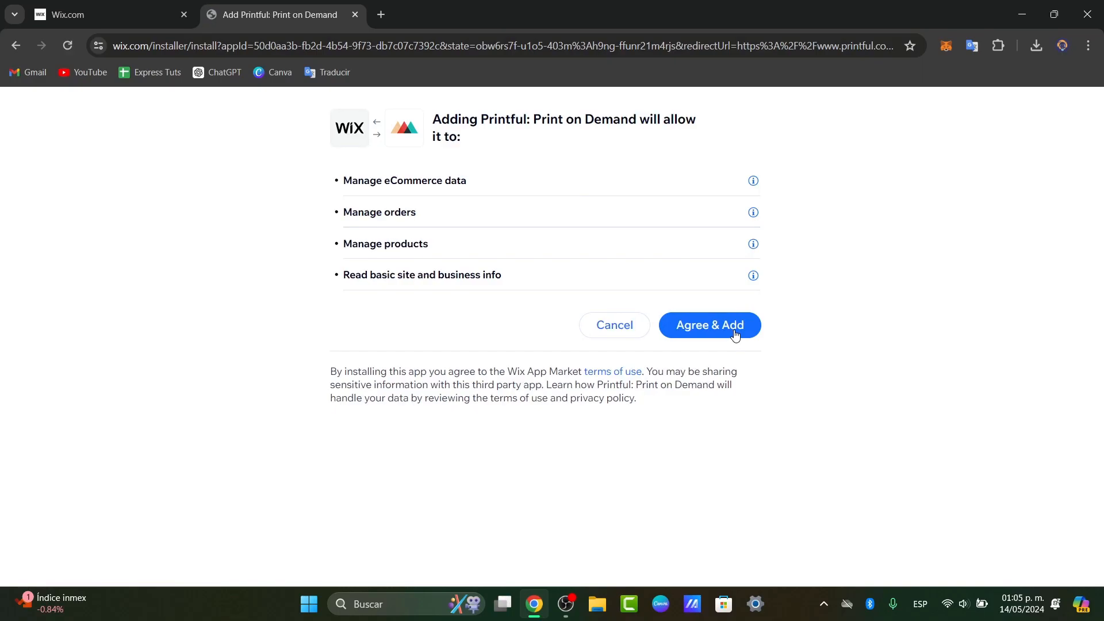
{"action": "left_click", "coordinate": [709, 325]}
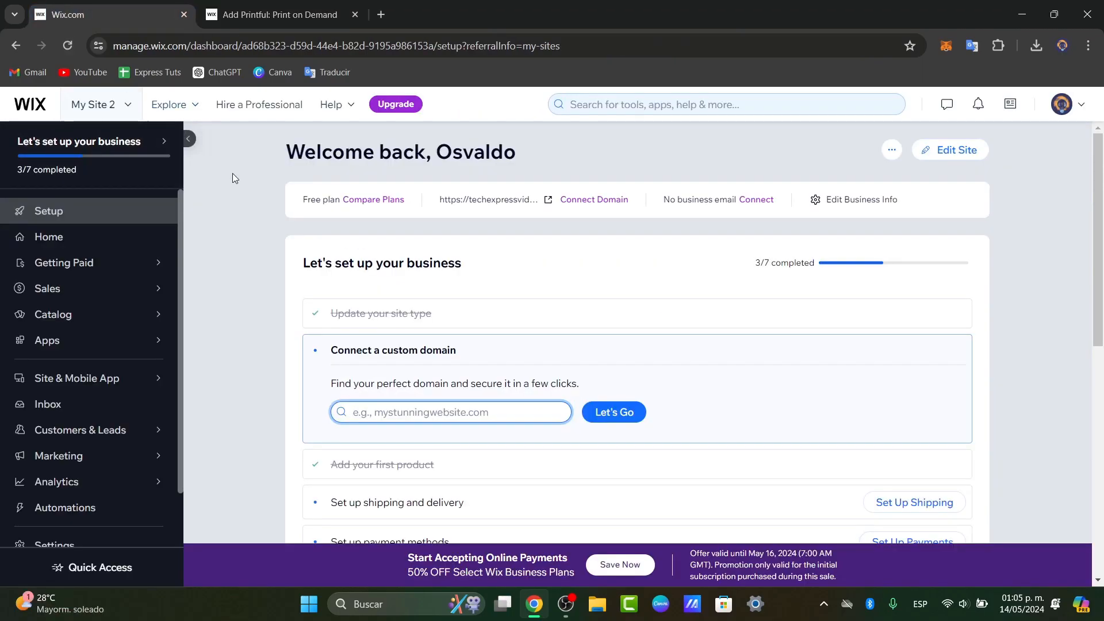
Step: Search the Wix App Market for 'print' to find Printful: Print on Demand
{"action": "scroll", "scroll_direction": "down", "scroll_amount": 3}
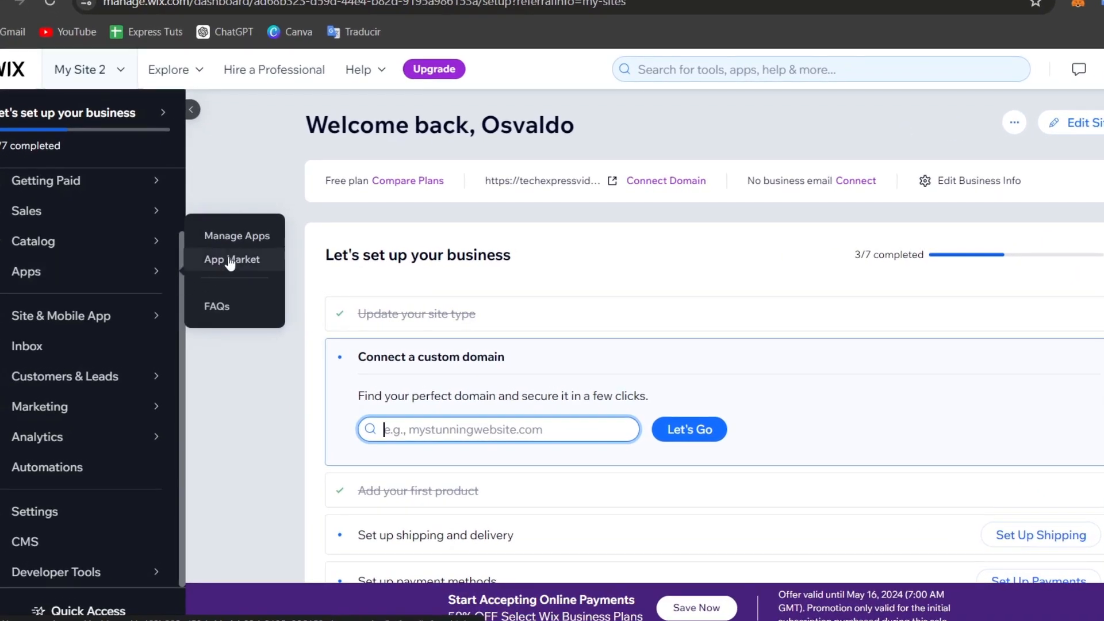
{"action": "left_click", "coordinate": [232, 259]}
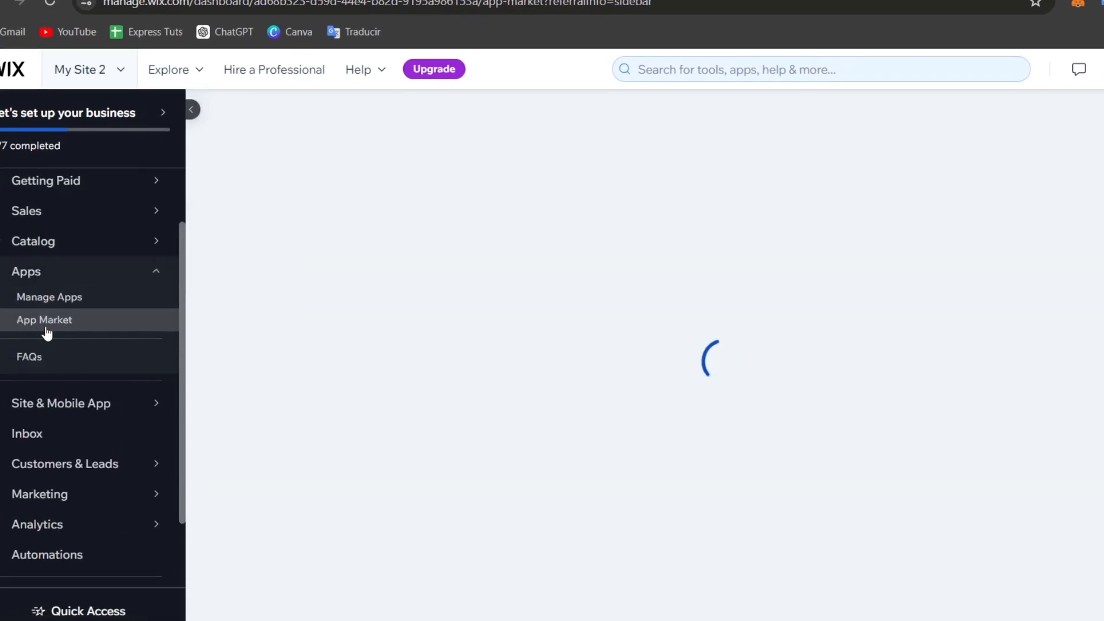
{"action": "left_click", "coordinate": [190, 109]}
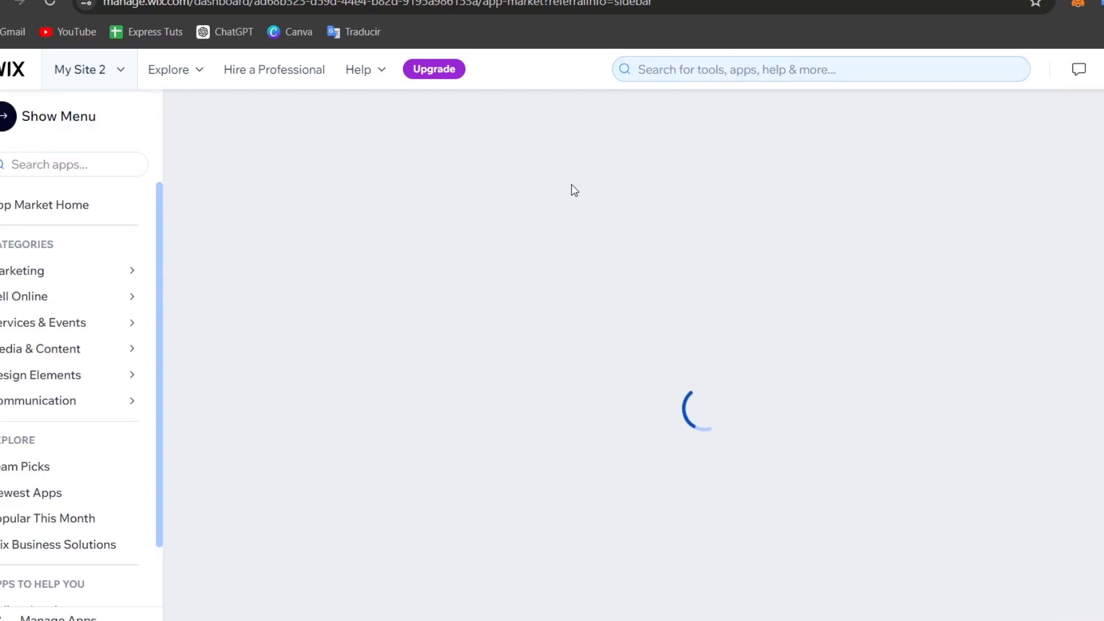
{"action": "left_click", "coordinate": [70, 164]}
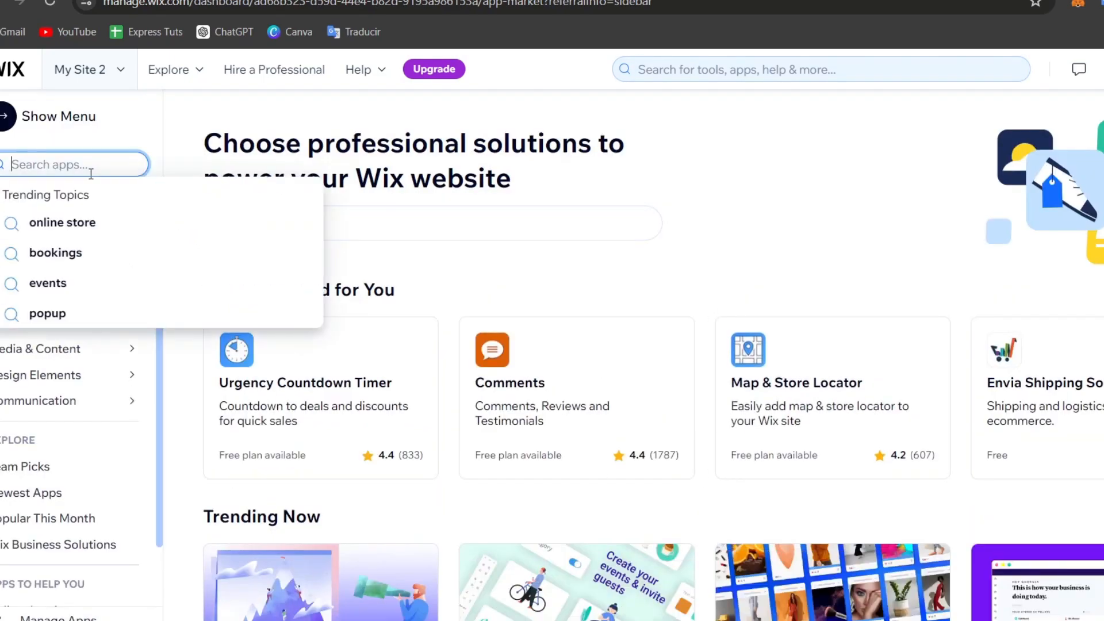
{"action": "type", "text": "print"}
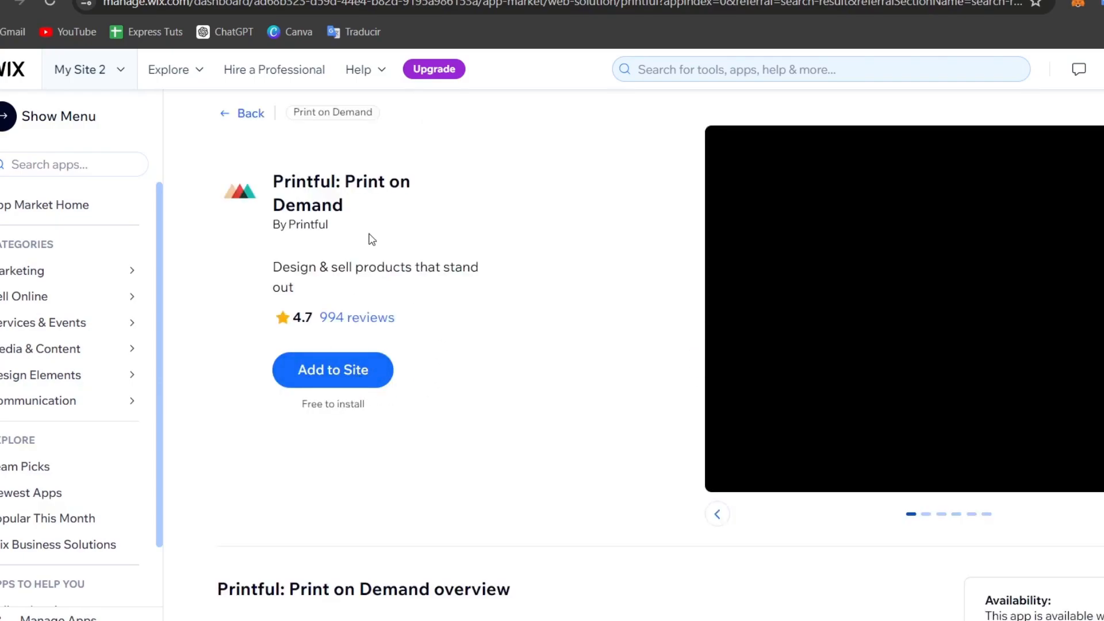
Step: Add Printful: Print on Demand to My Site 2 and accept its permissions
{"action": "left_click", "coordinate": [332, 370]}
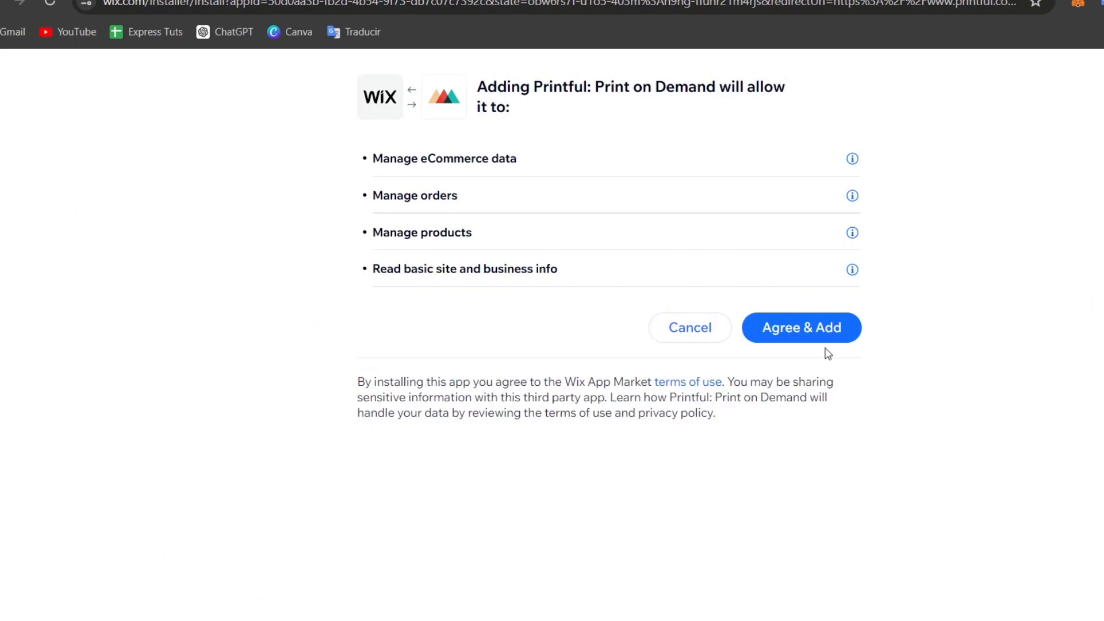
{"action": "left_click", "coordinate": [801, 327]}
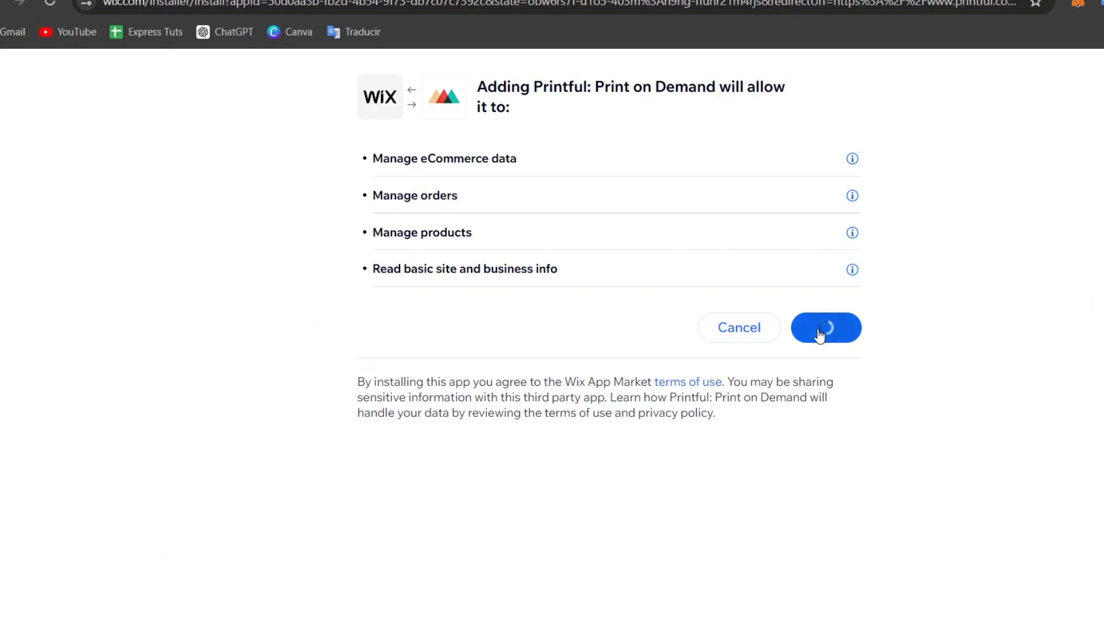
{"action": "left_click", "coordinate": [825, 327]}
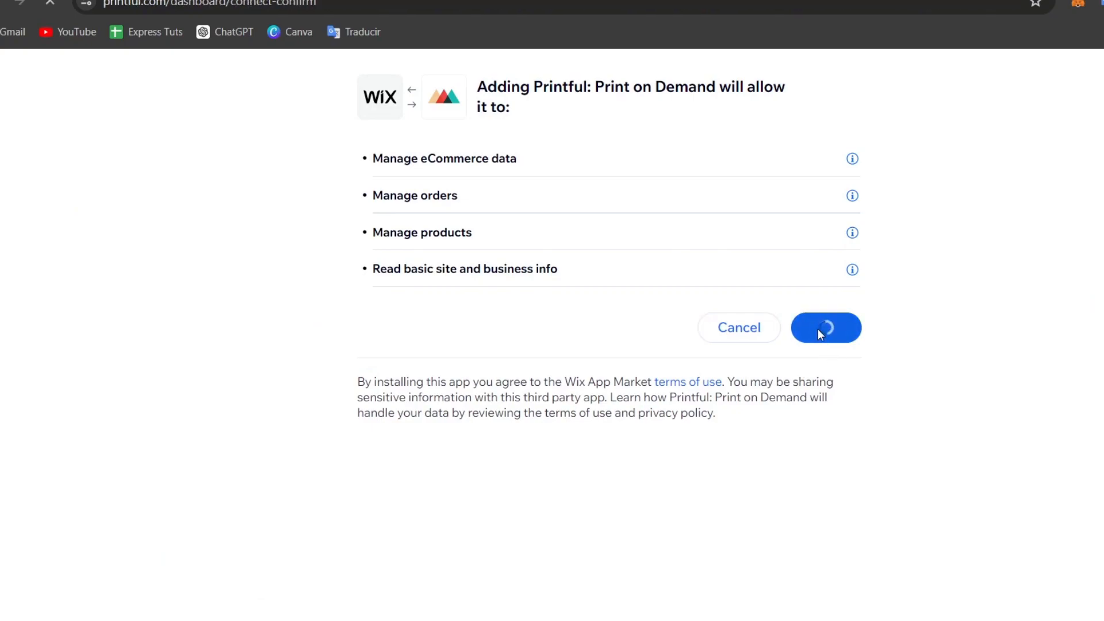
{"action": "left_click", "coordinate": [825, 327]}
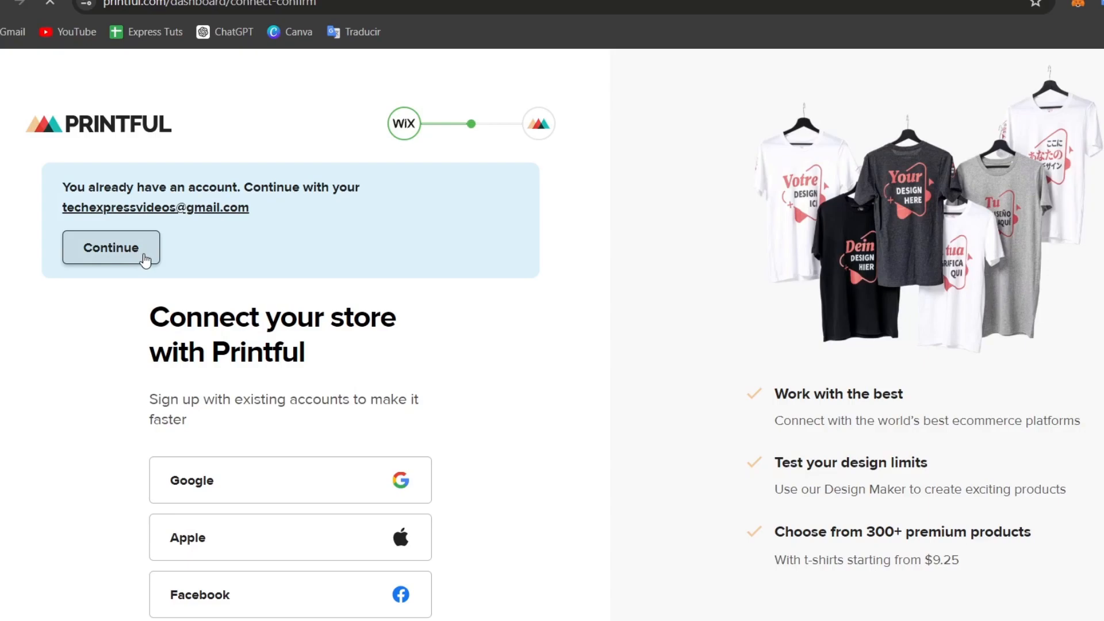
Step: Connect My Site 2 to the existing Printful account, then view Product templates
{"action": "left_click", "coordinate": [110, 247]}
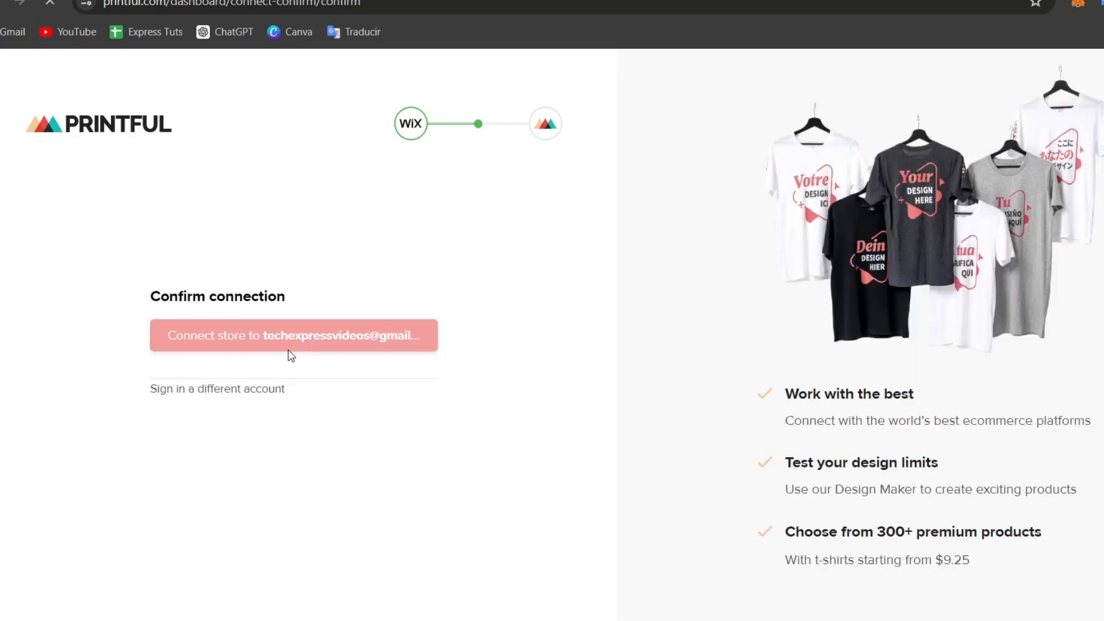
{"action": "left_click", "coordinate": [293, 335]}
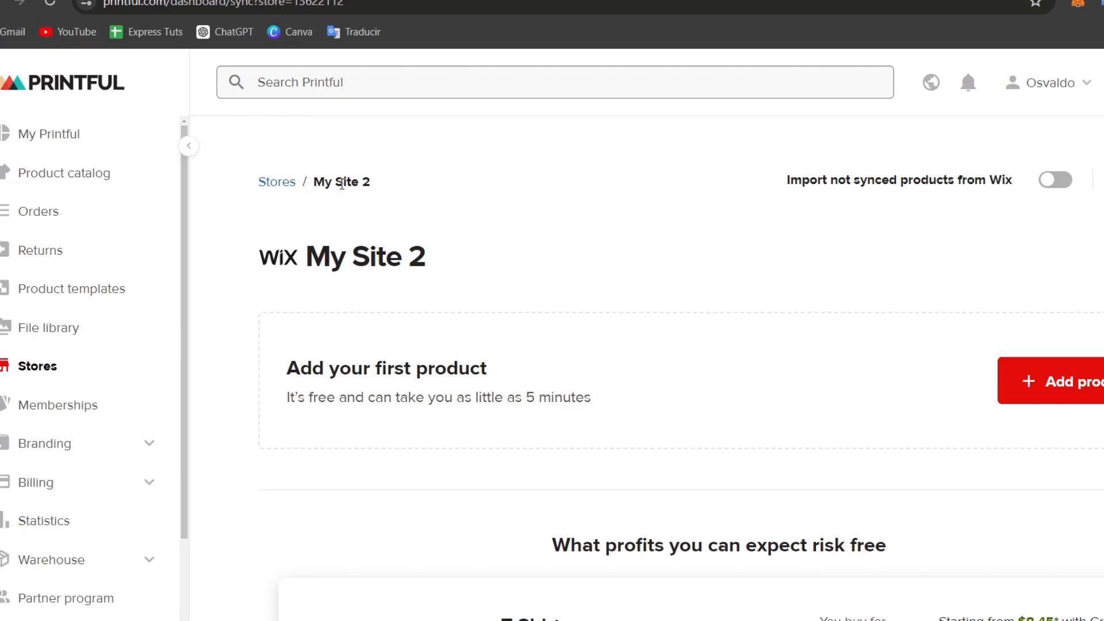
{"action": "double_click", "coordinate": [355, 181]}
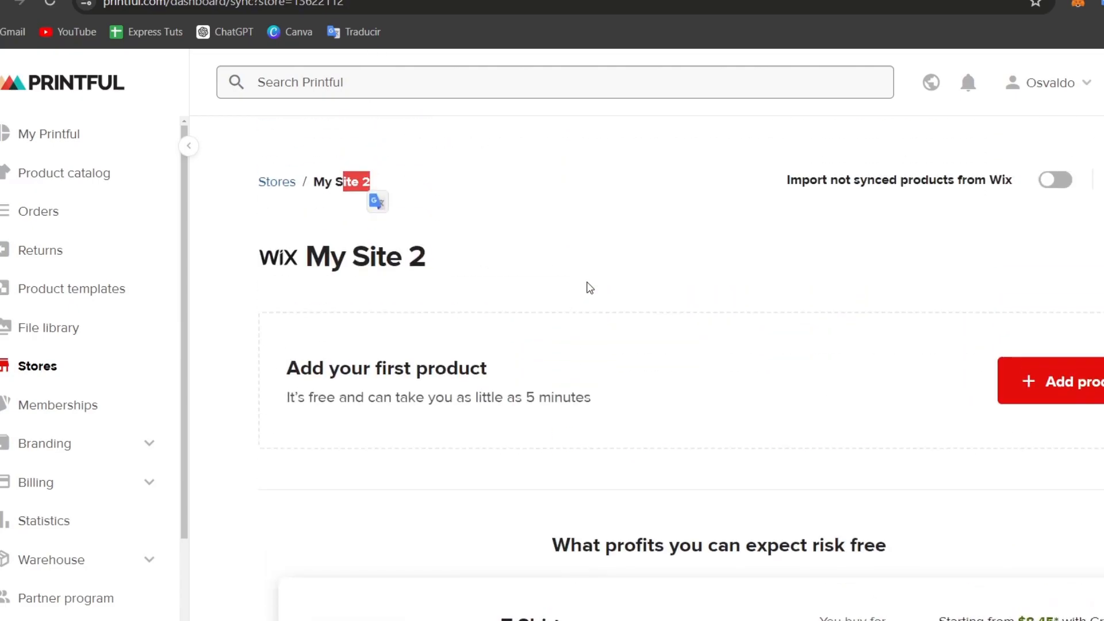
{"action": "left_click", "coordinate": [72, 288]}
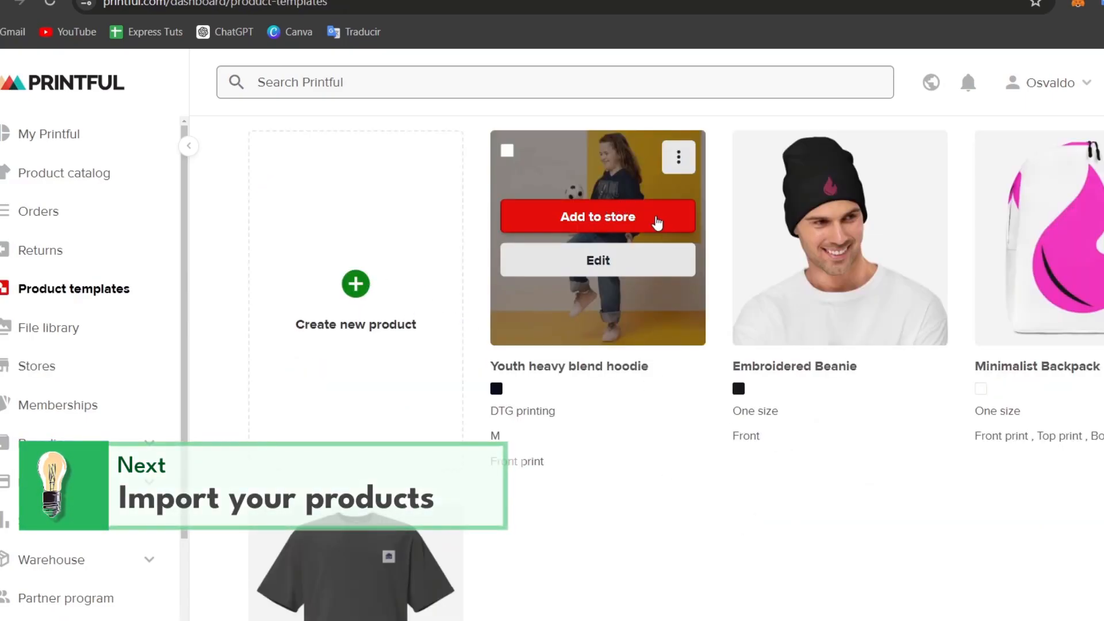
Step: Add the Youth heavy blend hoodie template to the store with all colours and sizes
{"action": "left_click", "coordinate": [597, 216]}
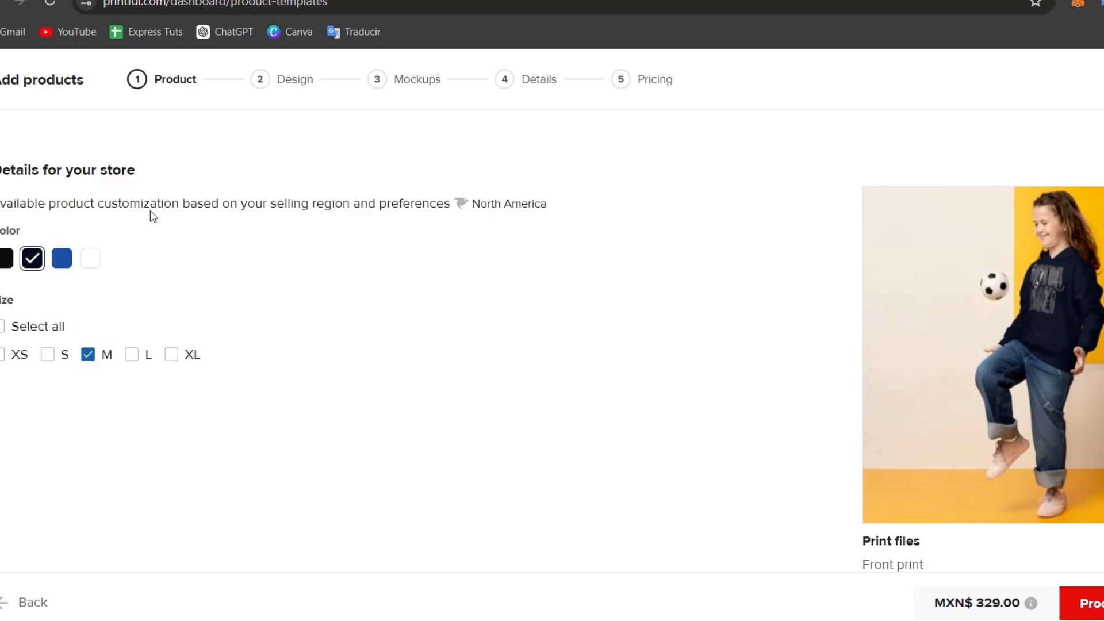
{"action": "left_click", "coordinate": [2, 354]}
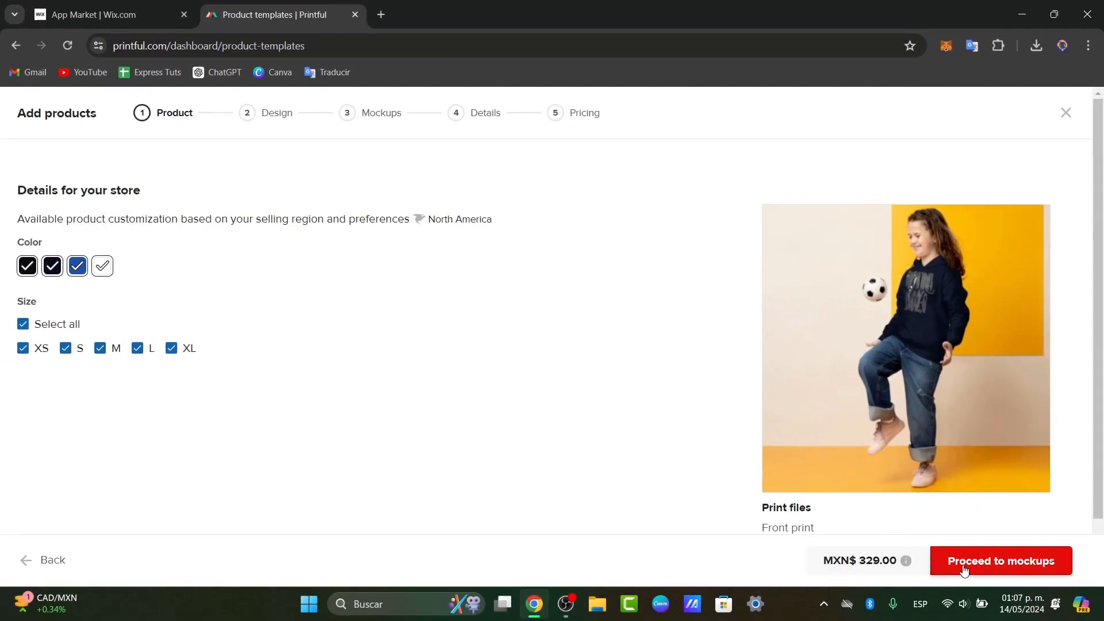
{"action": "left_click", "coordinate": [1000, 560]}
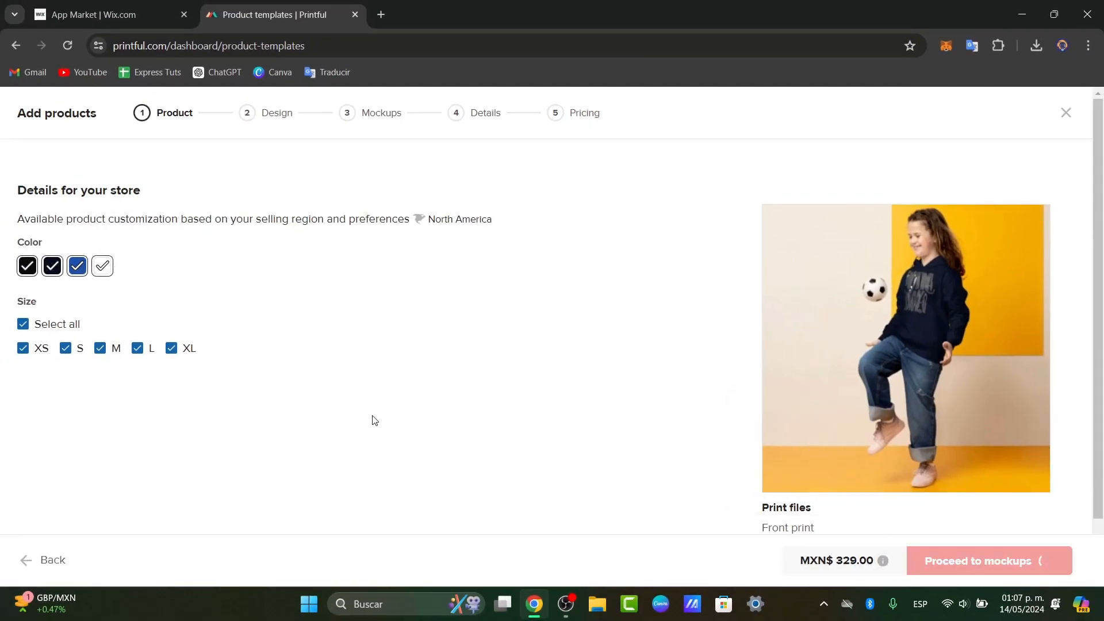
{"action": "left_click", "coordinate": [975, 561]}
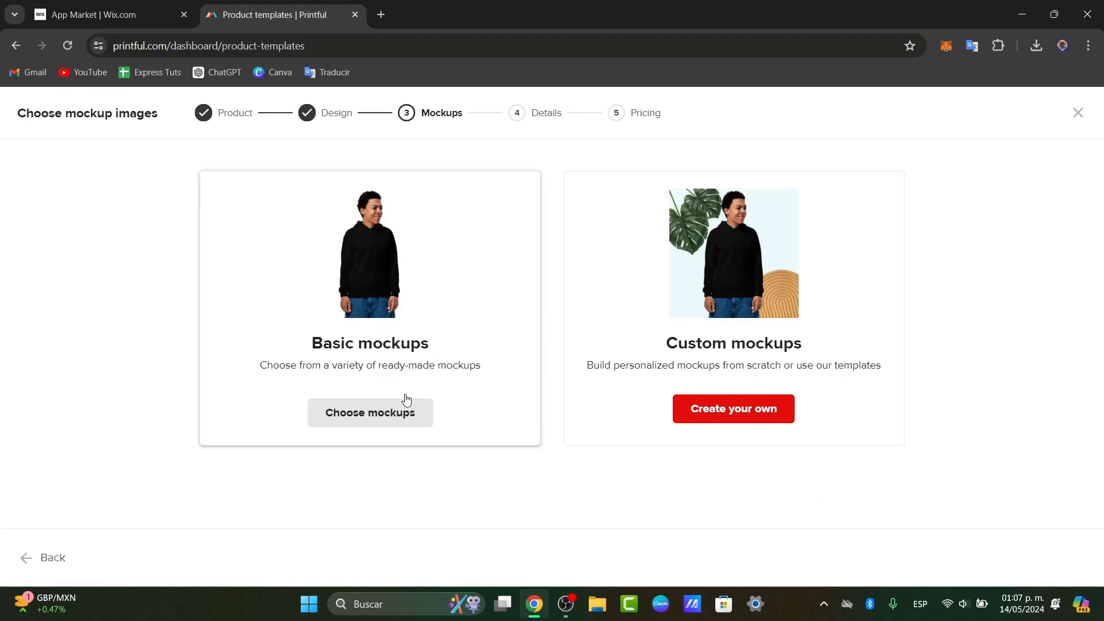
Step: Choose basic mockups and pick another hoodie mockup image
{"action": "left_click", "coordinate": [369, 413]}
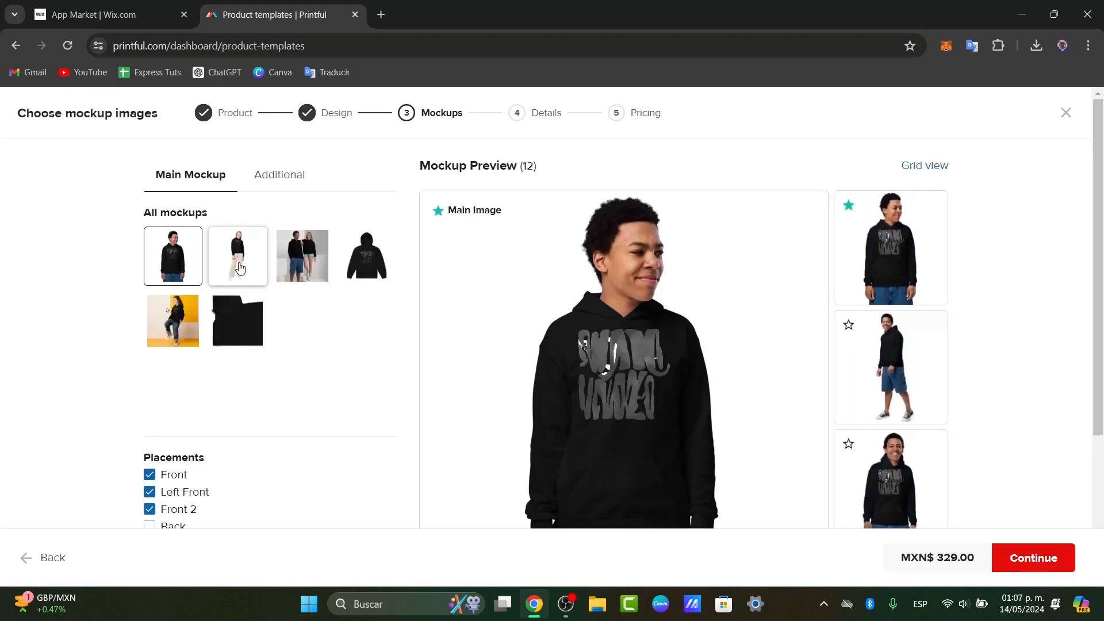
{"action": "left_click", "coordinate": [301, 256]}
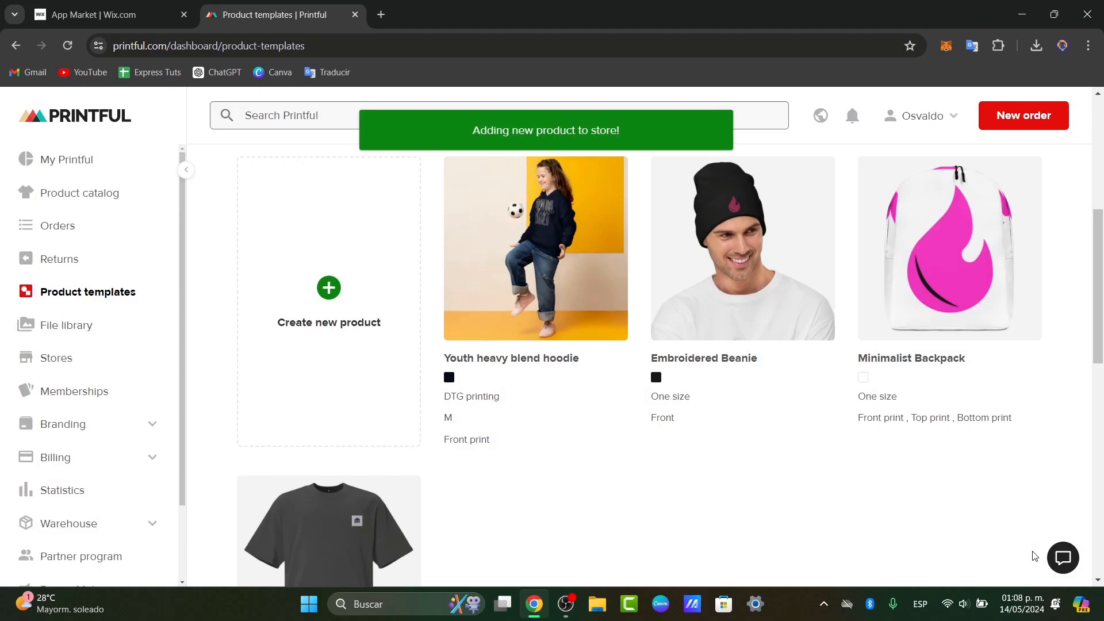
{"action": "mouse_move", "coordinate": [755, 347]}
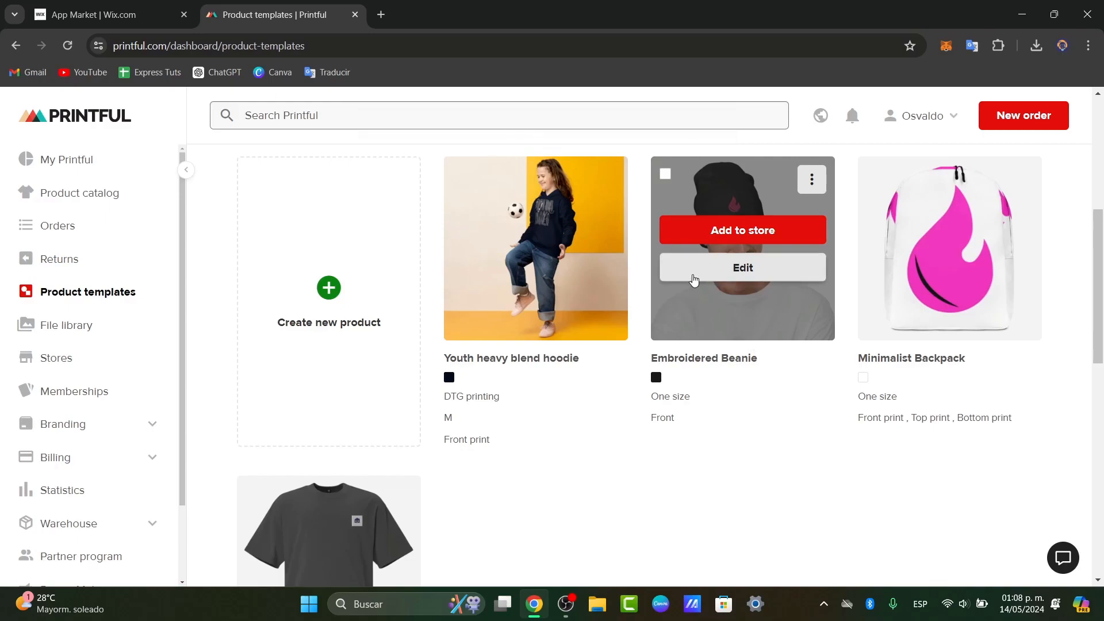
Step: Switch to the Wix Website Editor tab showing My Site 2's All Products page
{"action": "left_click", "coordinate": [106, 14]}
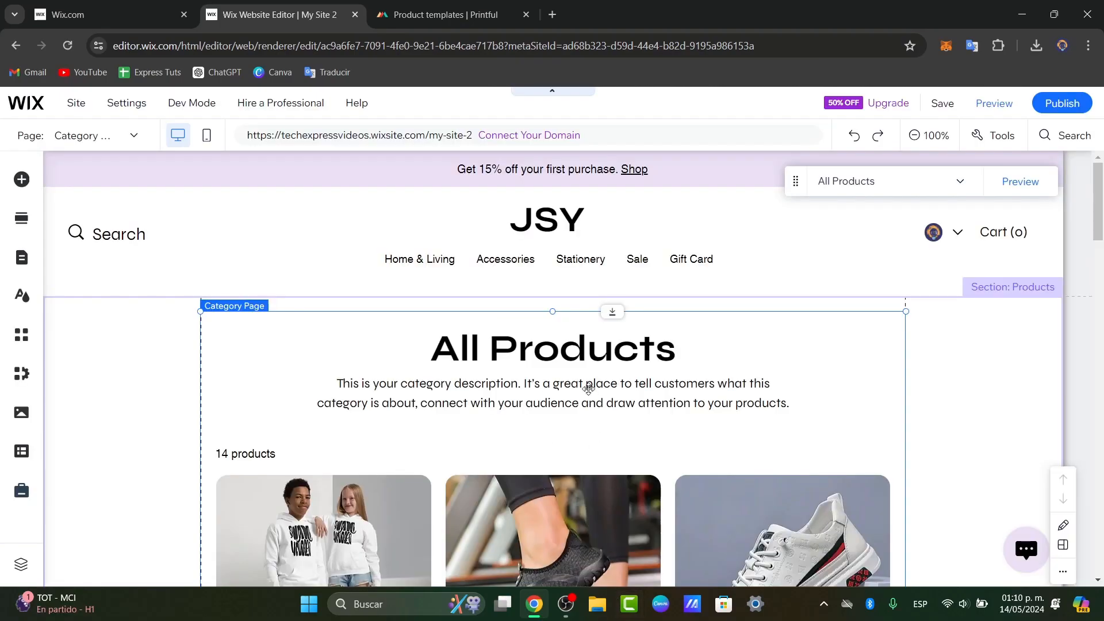
{"action": "scroll", "scroll_direction": "down", "scroll_amount": 3}
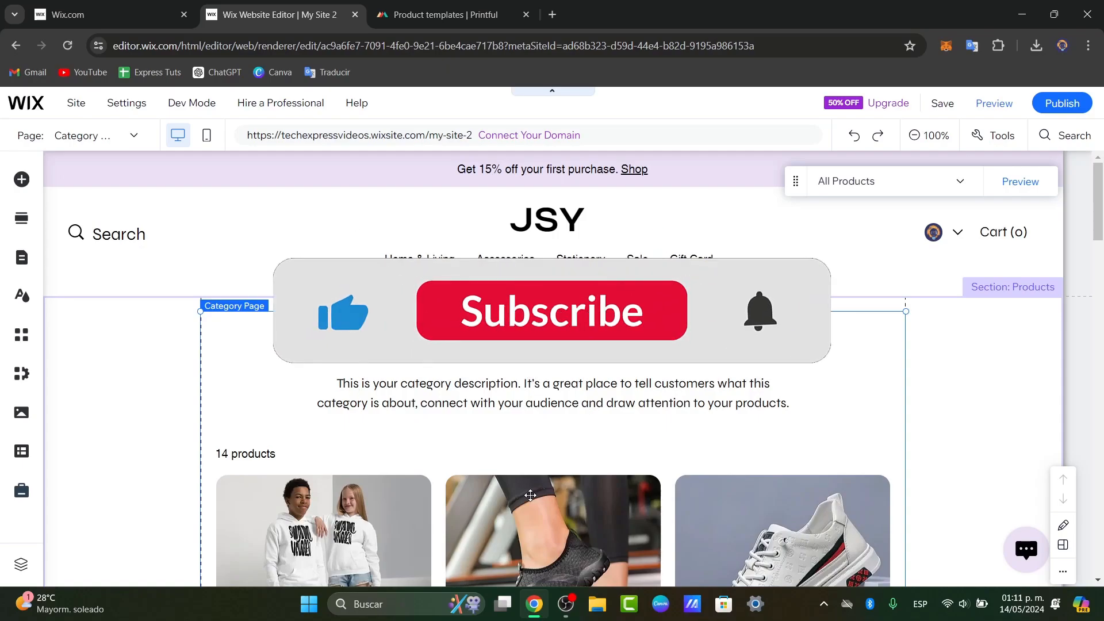
{"action": "left_click", "coordinate": [551, 311]}
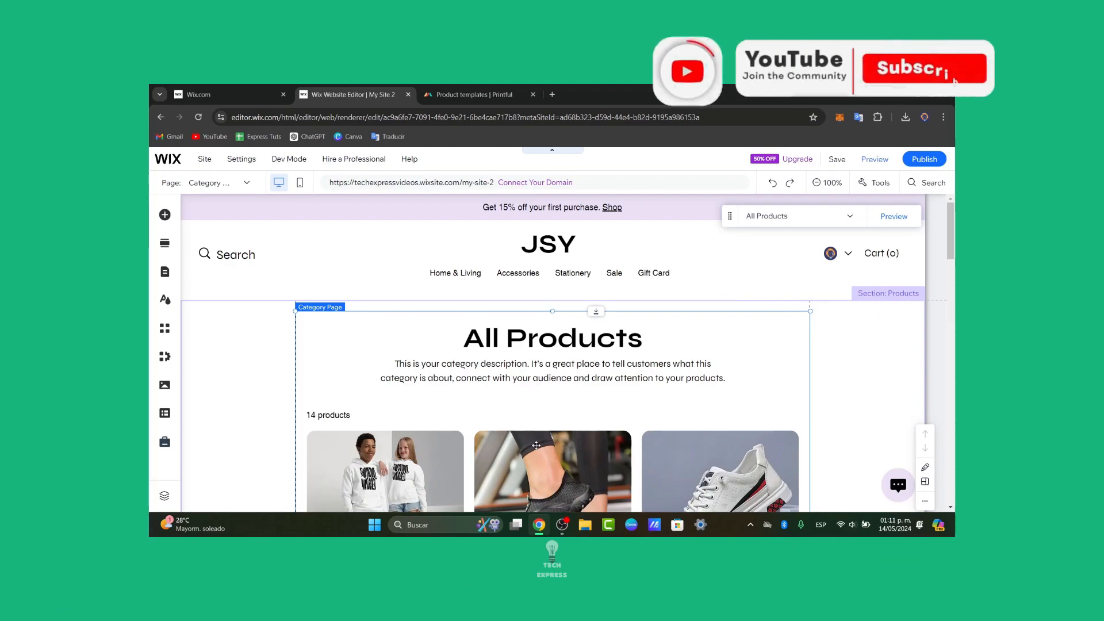
{"action": "left_click", "coordinate": [924, 67]}
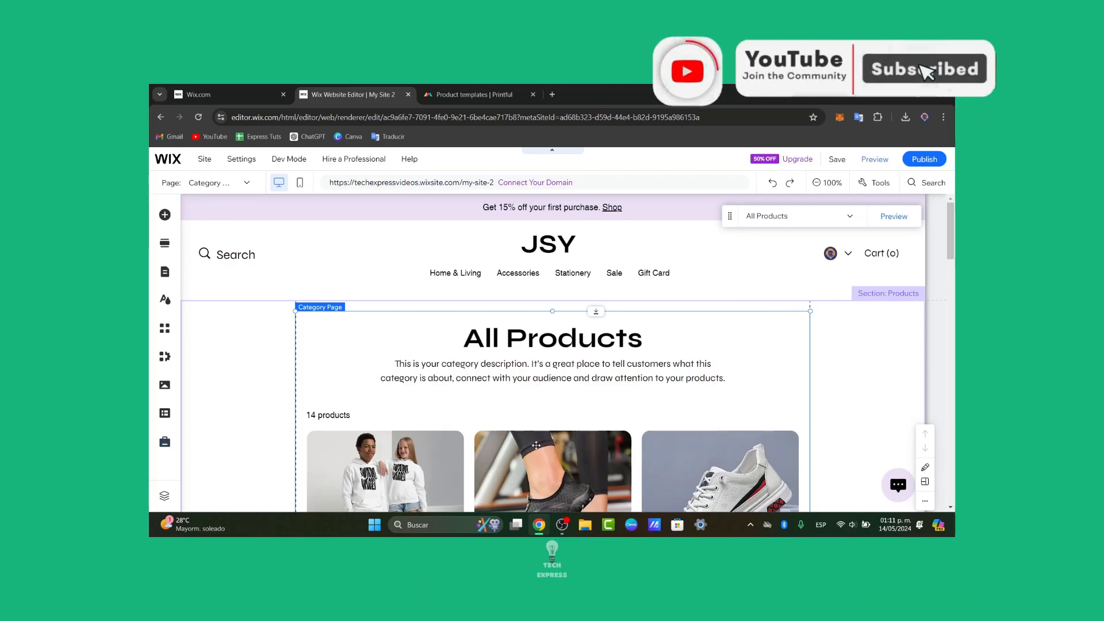
{"action": "left_click", "coordinate": [925, 68]}
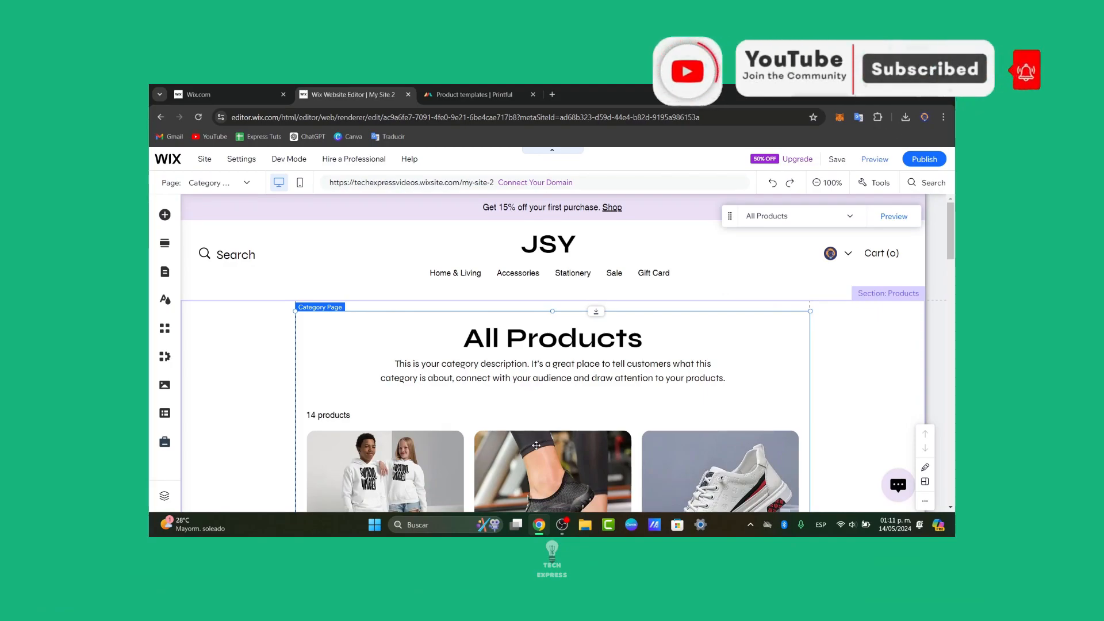